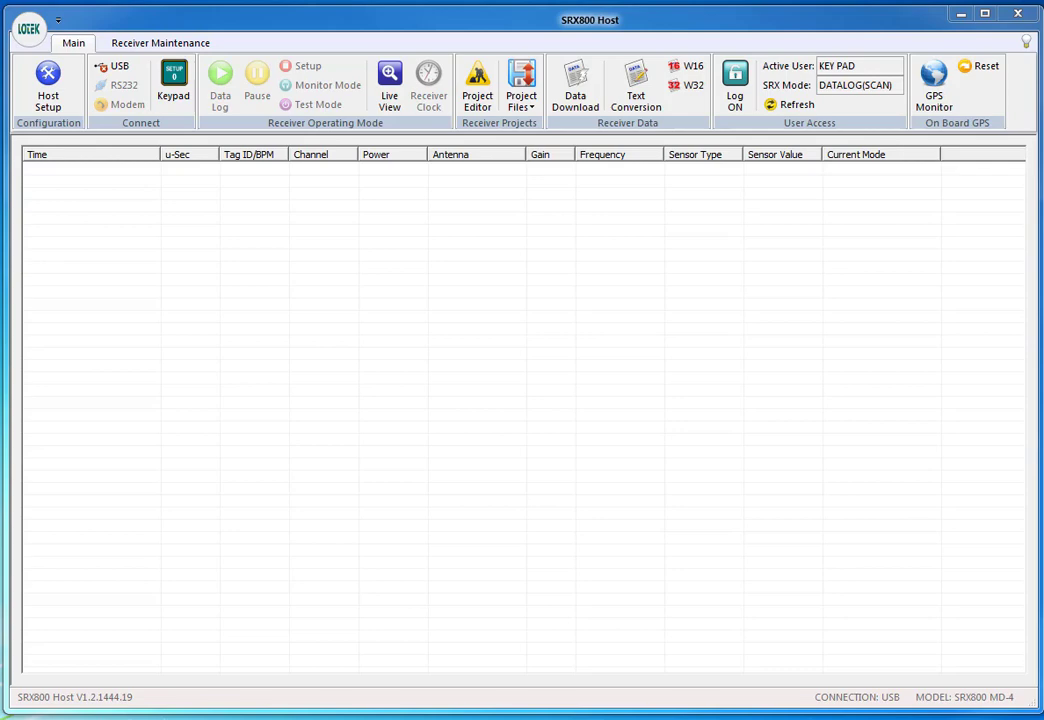
{"action": "mouse_move", "coordinate": [687, 320]}
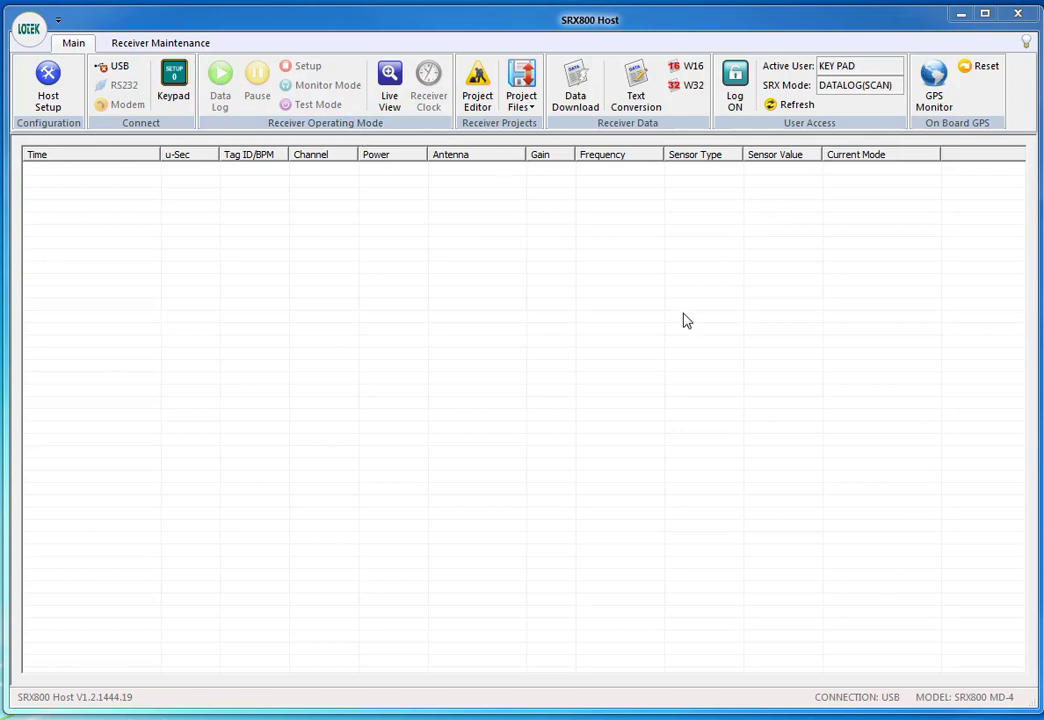
- Reconnect to the receiver over USB and dismiss the already-logged-on warning when logging on fails
{"action": "left_click", "coordinate": [112, 66]}
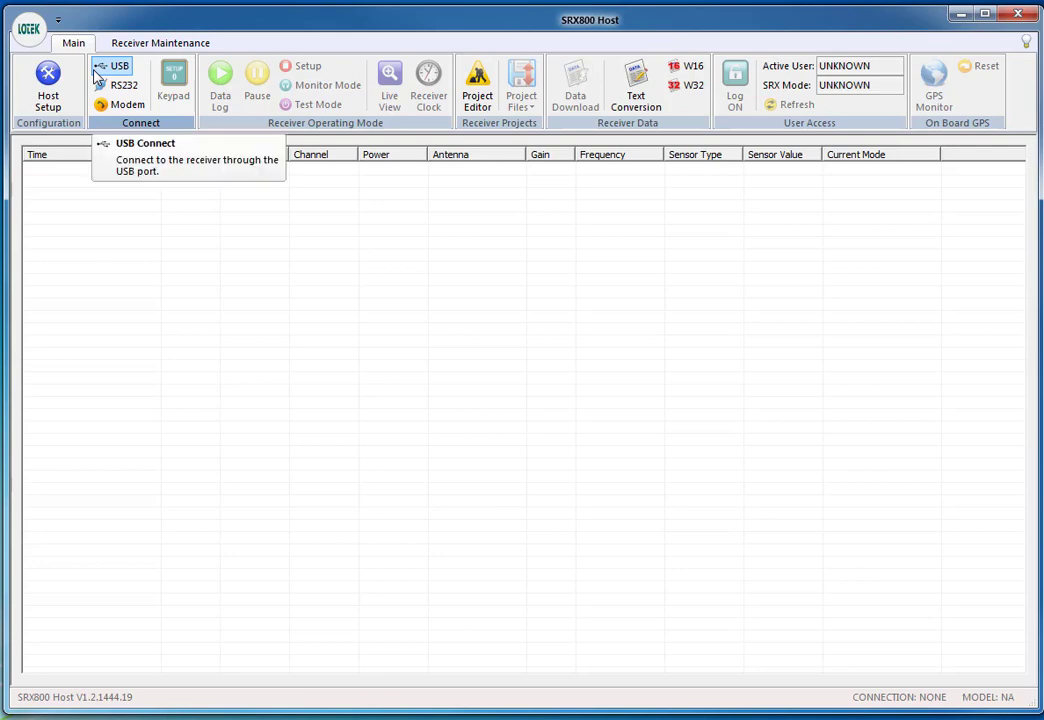
{"action": "mouse_move", "coordinate": [100, 69]}
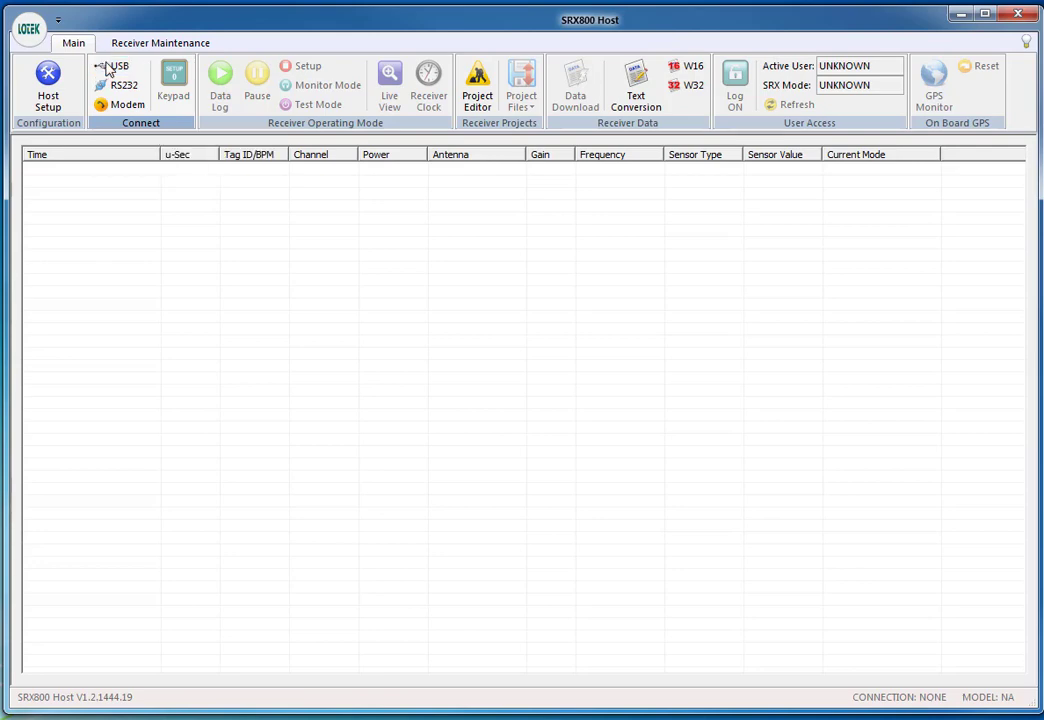
{"action": "left_click", "coordinate": [118, 73]}
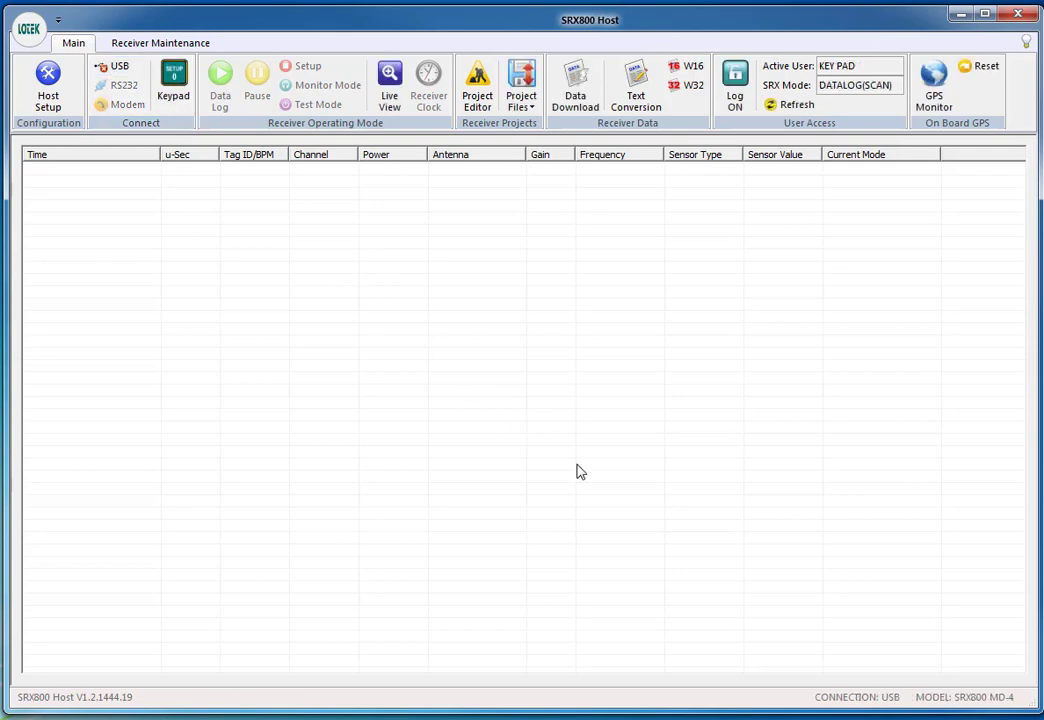
{"action": "mouse_move", "coordinate": [977, 712]}
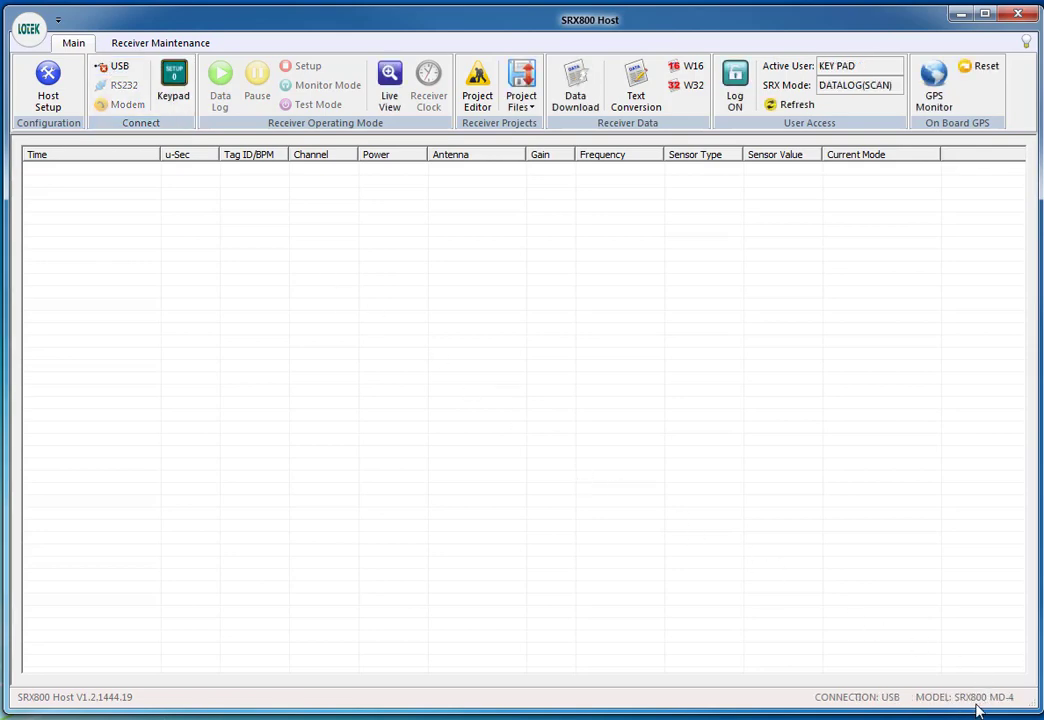
{"action": "mouse_move", "coordinate": [137, 711]}
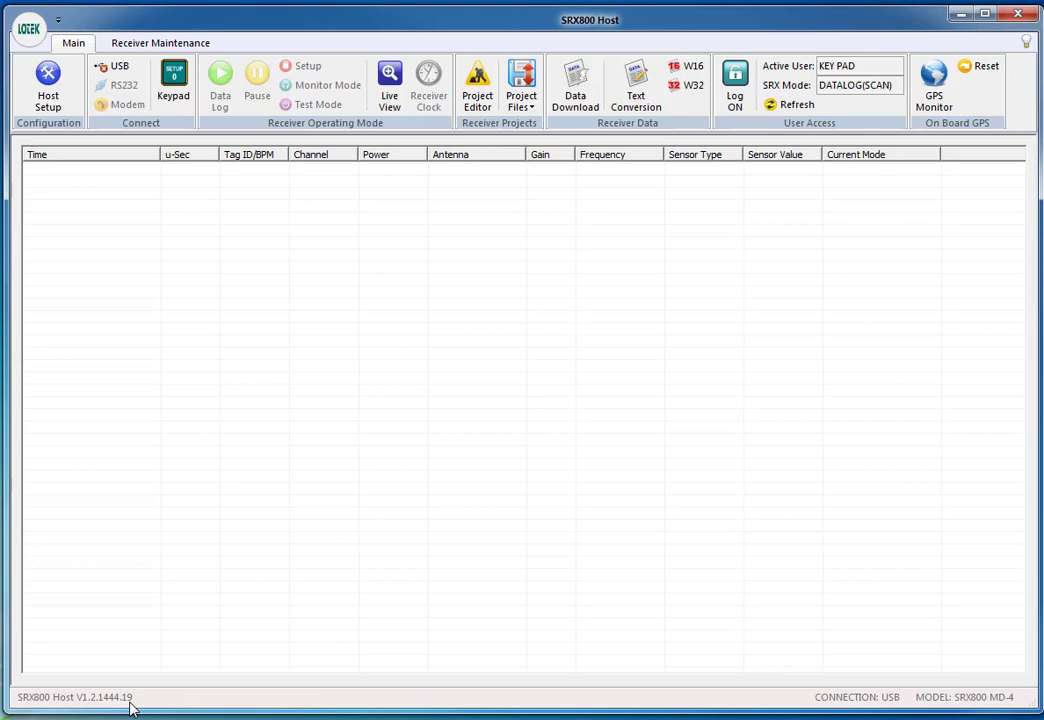
{"action": "mouse_move", "coordinate": [524, 393]}
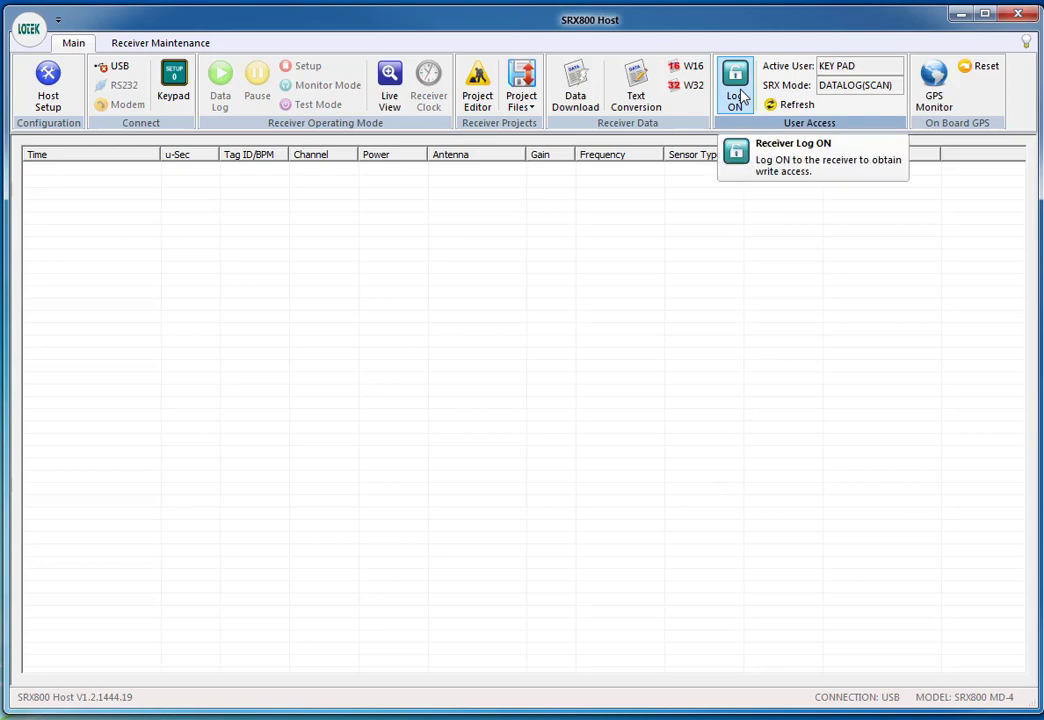
{"action": "left_click", "coordinate": [732, 78]}
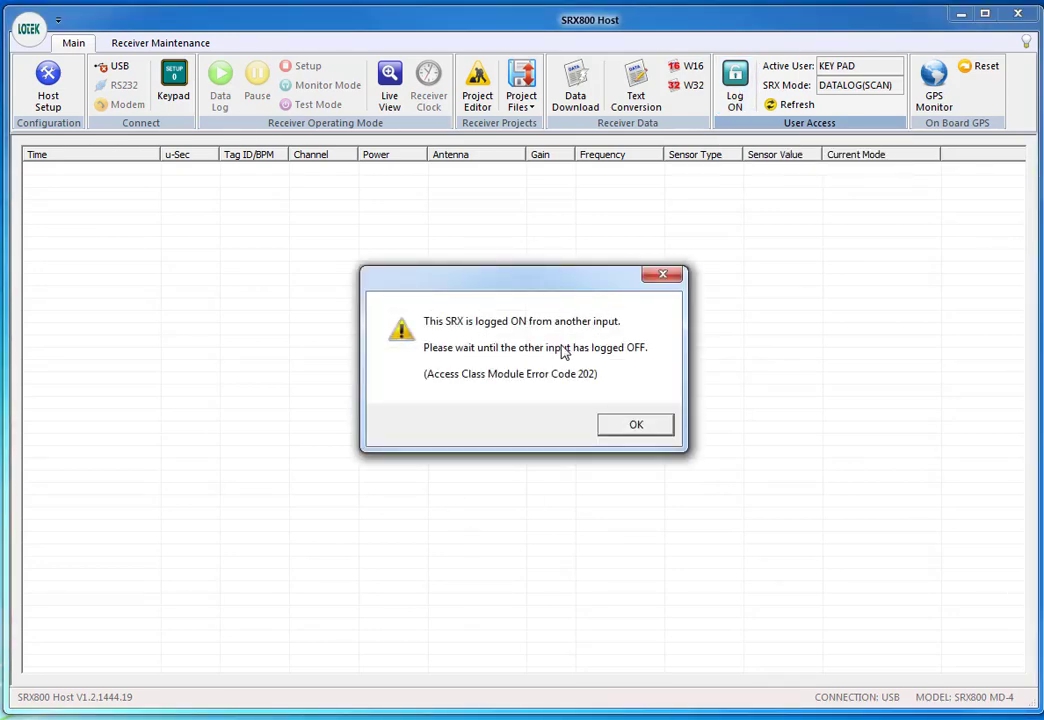
{"action": "mouse_move", "coordinate": [492, 367]}
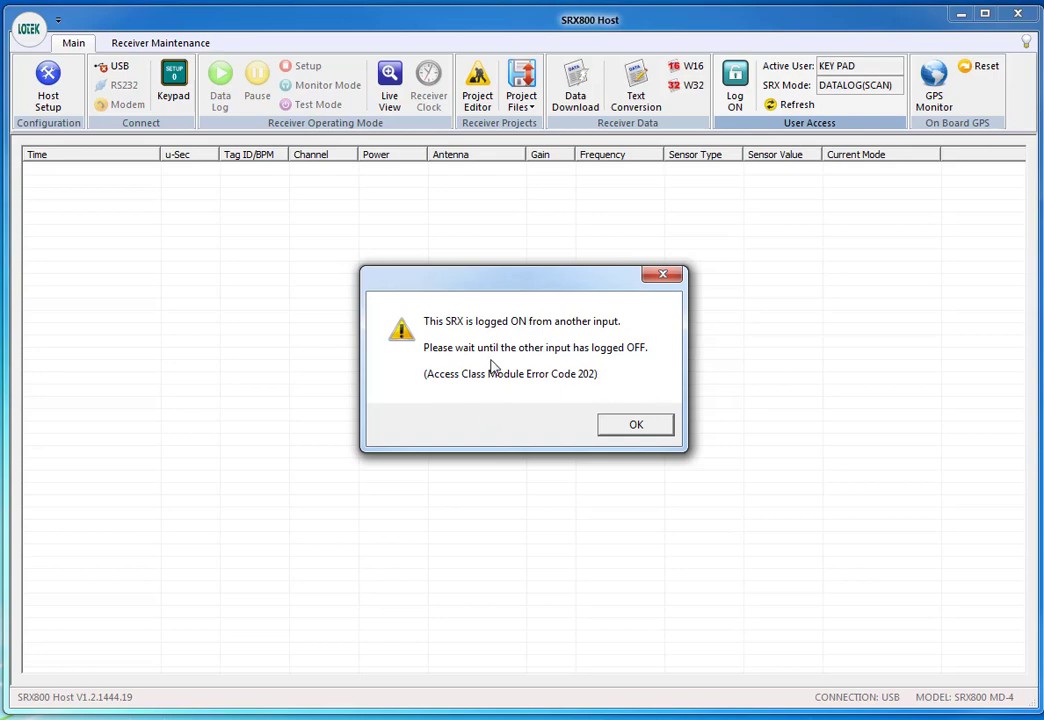
{"action": "mouse_move", "coordinate": [515, 363]}
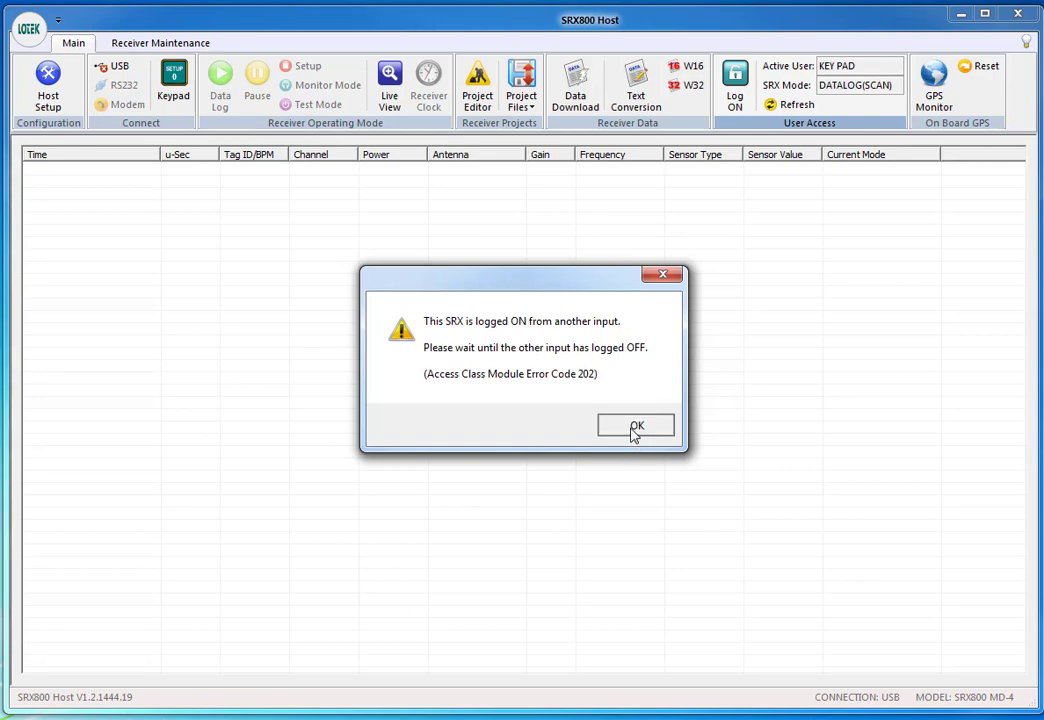
{"action": "left_click", "coordinate": [635, 426]}
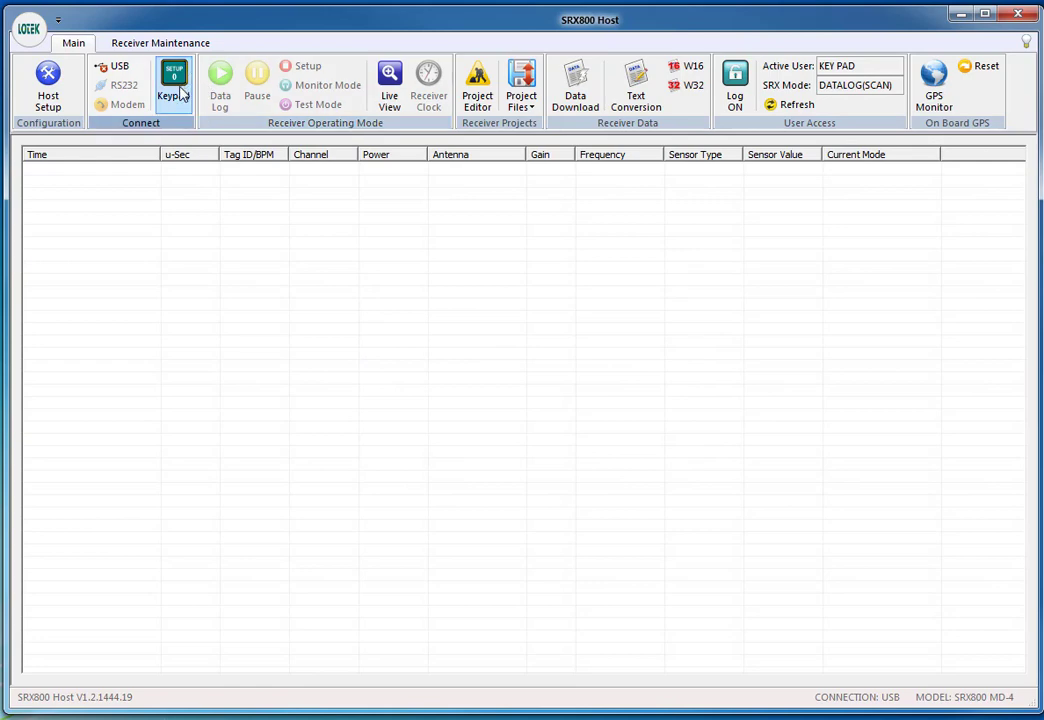
- Log the keypad user off through the virtual keypad's USER menu (option 2, Log Off) and finish with Done
{"action": "left_click", "coordinate": [176, 80]}
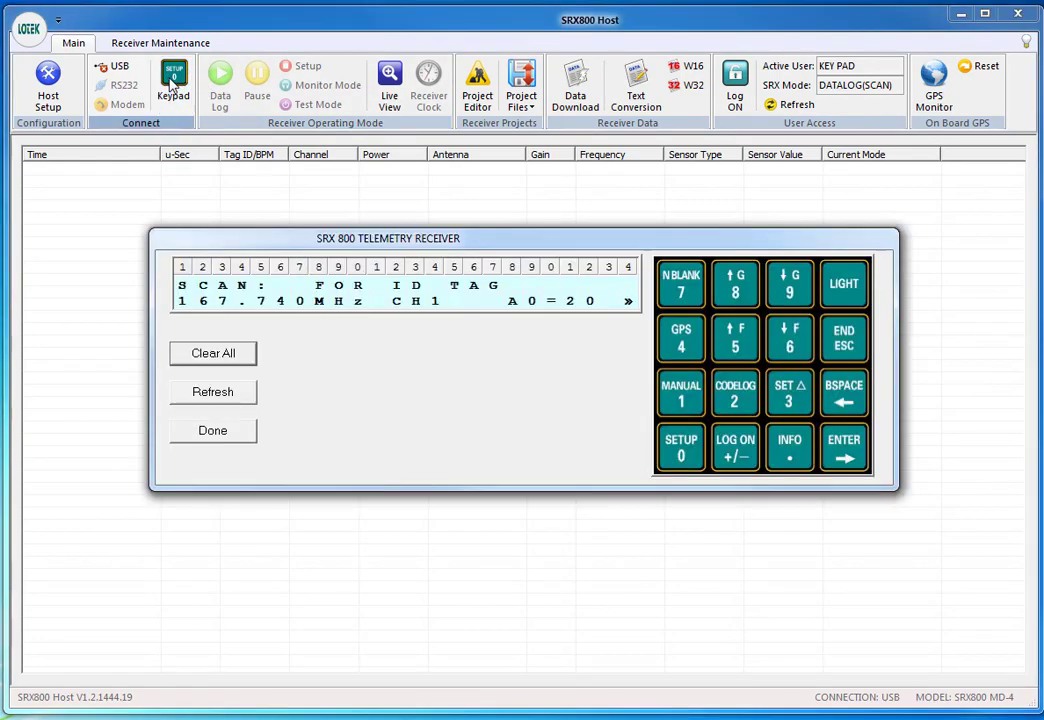
{"action": "mouse_move", "coordinate": [339, 322]}
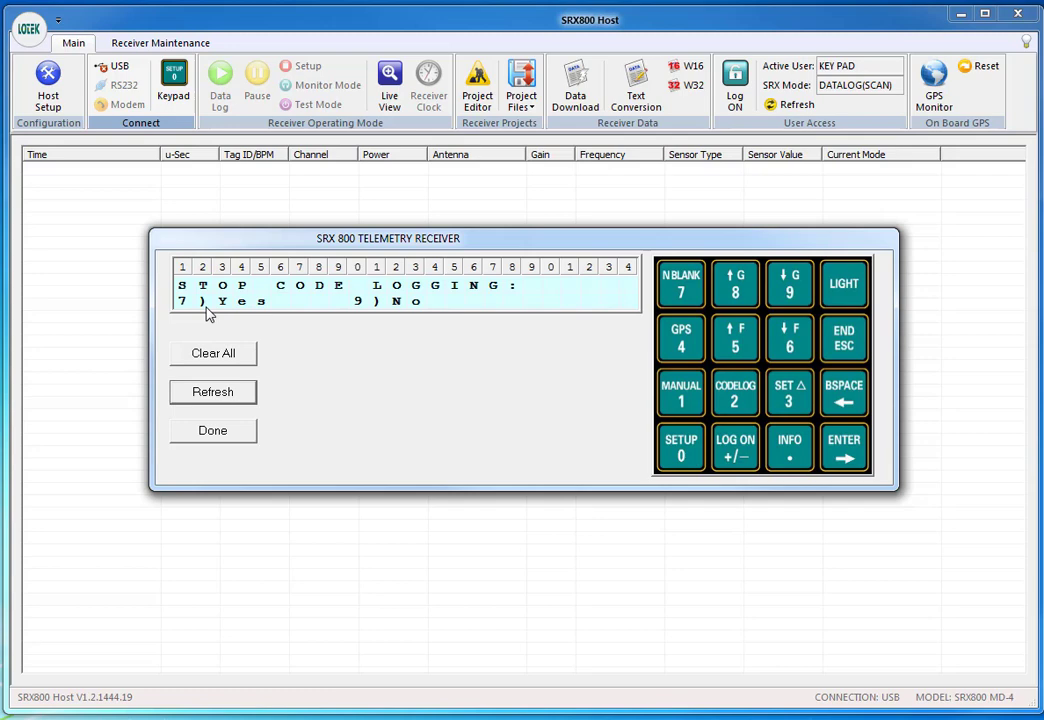
{"action": "mouse_move", "coordinate": [530, 390]}
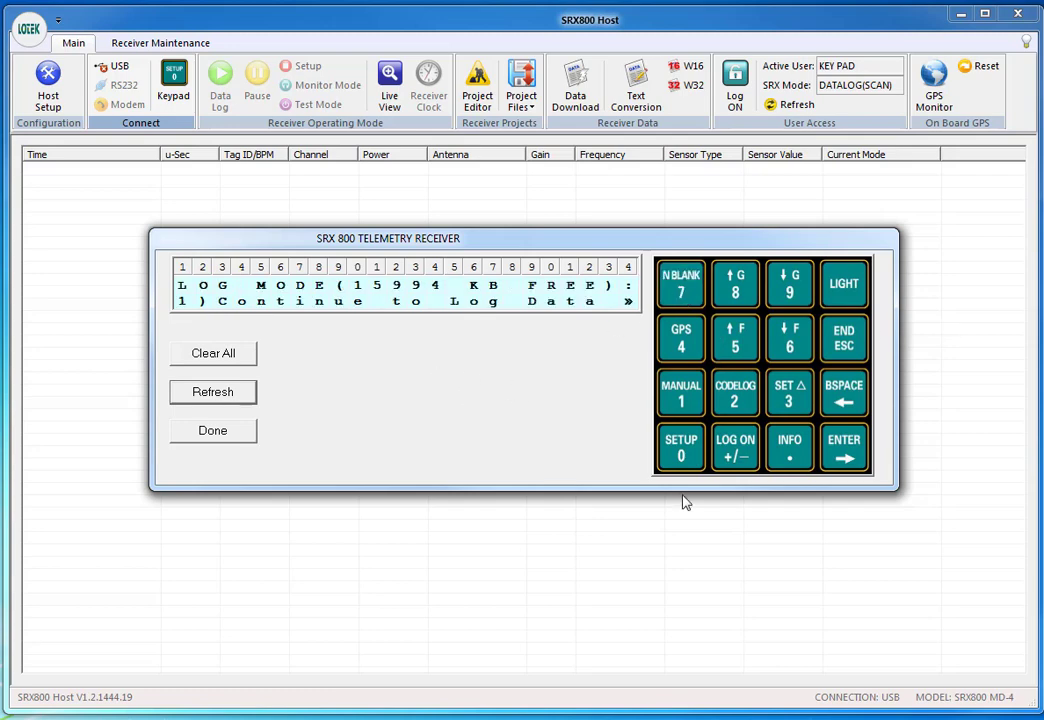
{"action": "left_click", "coordinate": [735, 447]}
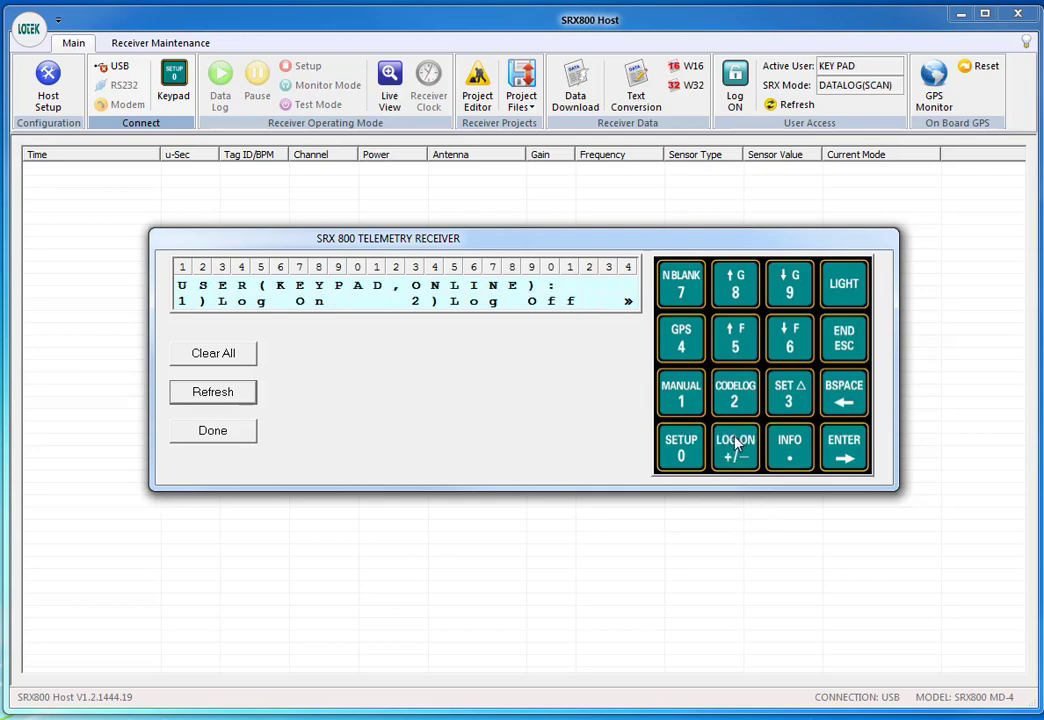
{"action": "mouse_move", "coordinate": [360, 345]}
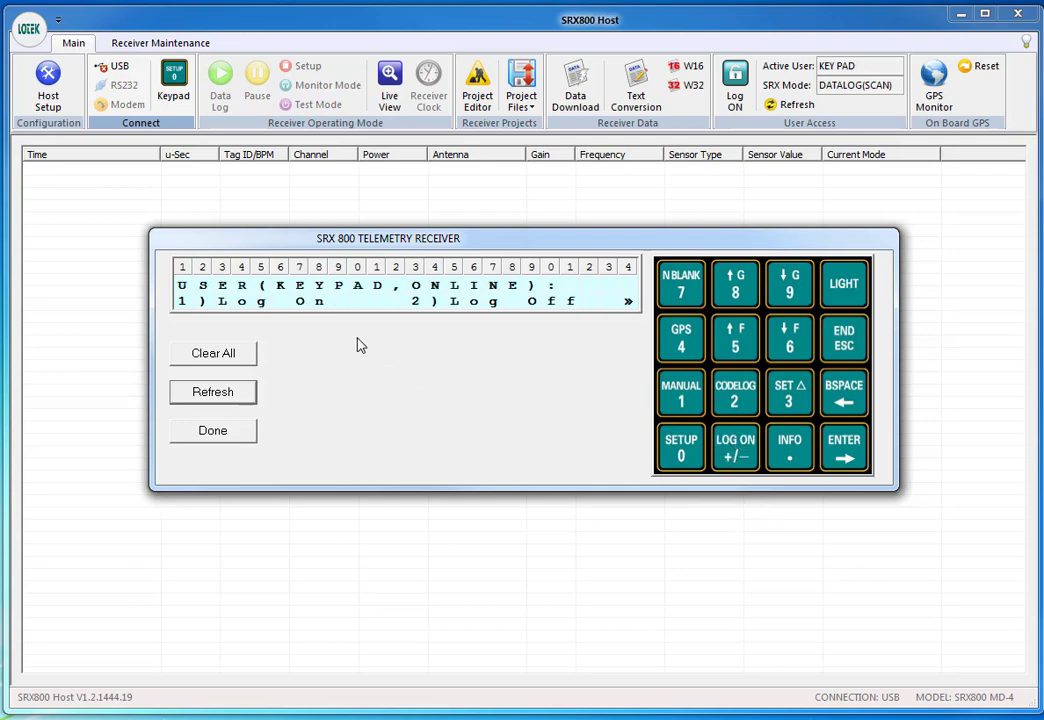
{"action": "left_click", "coordinate": [735, 393]}
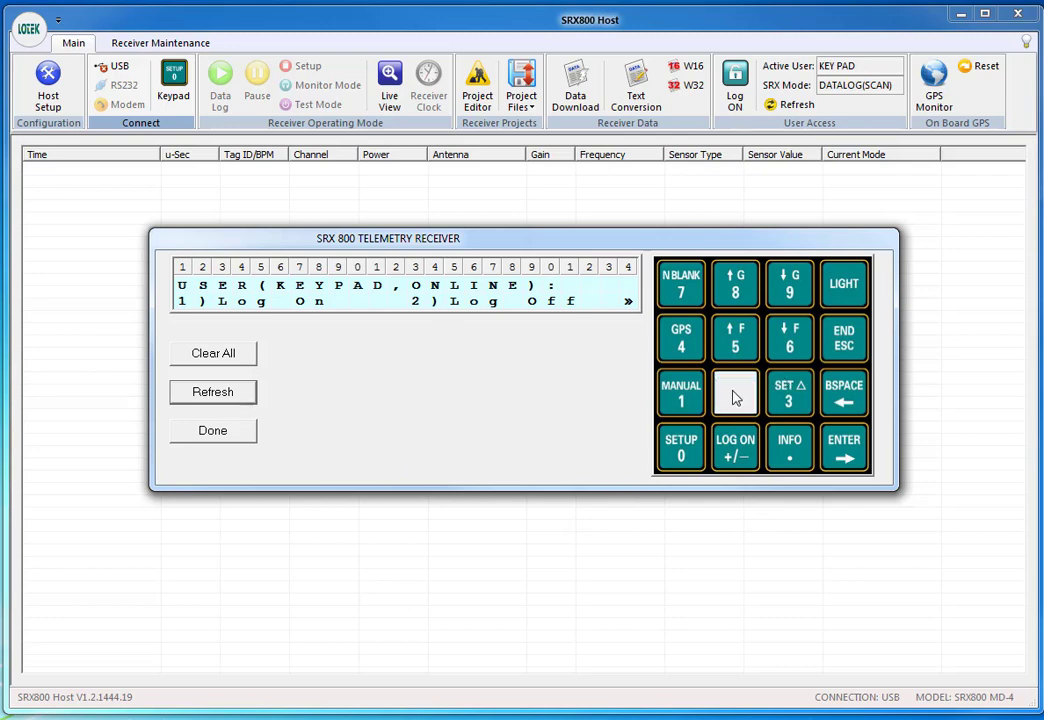
{"action": "left_click", "coordinate": [735, 392]}
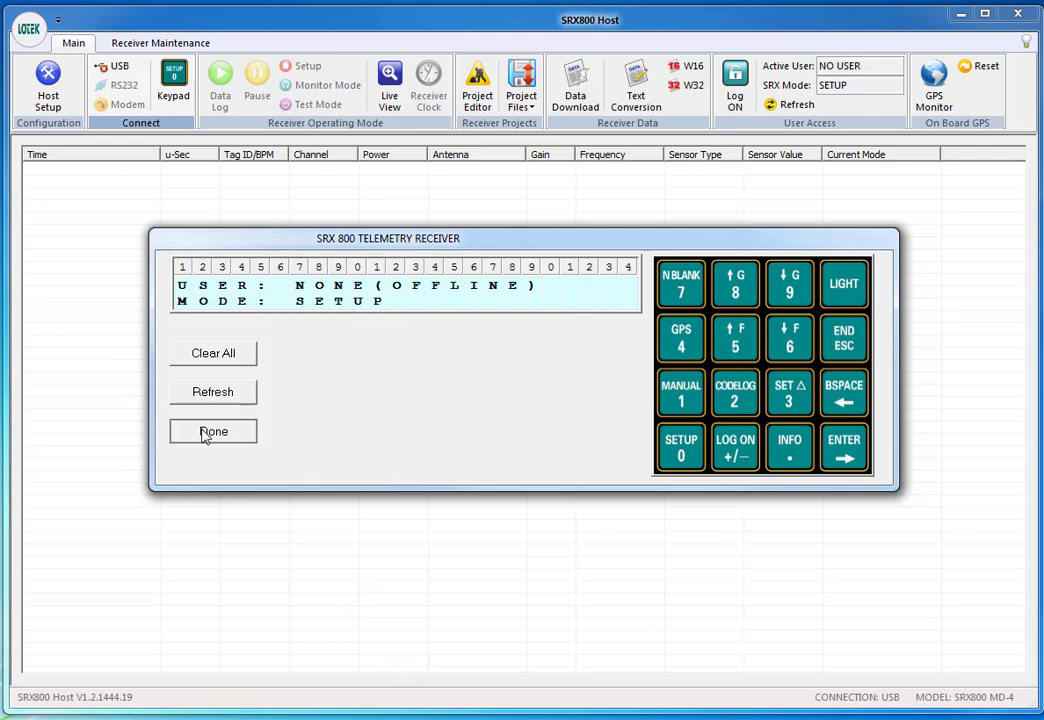
{"action": "left_click", "coordinate": [212, 431]}
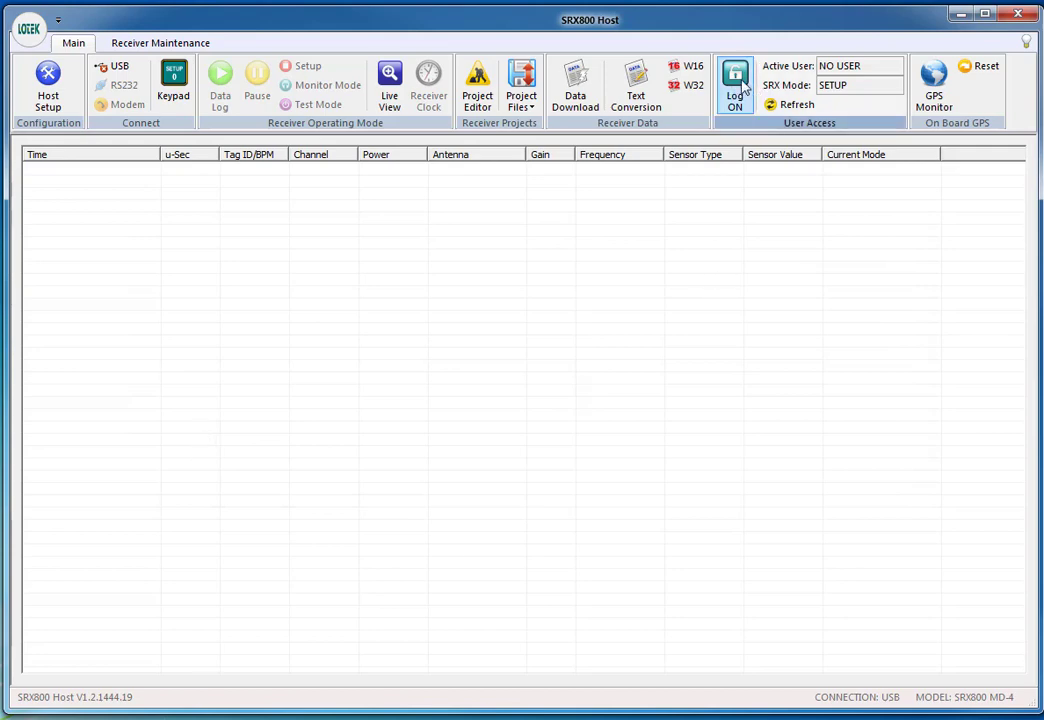
- Log on as the USB user via Log ON in the User Access group
{"action": "left_click", "coordinate": [735, 80]}
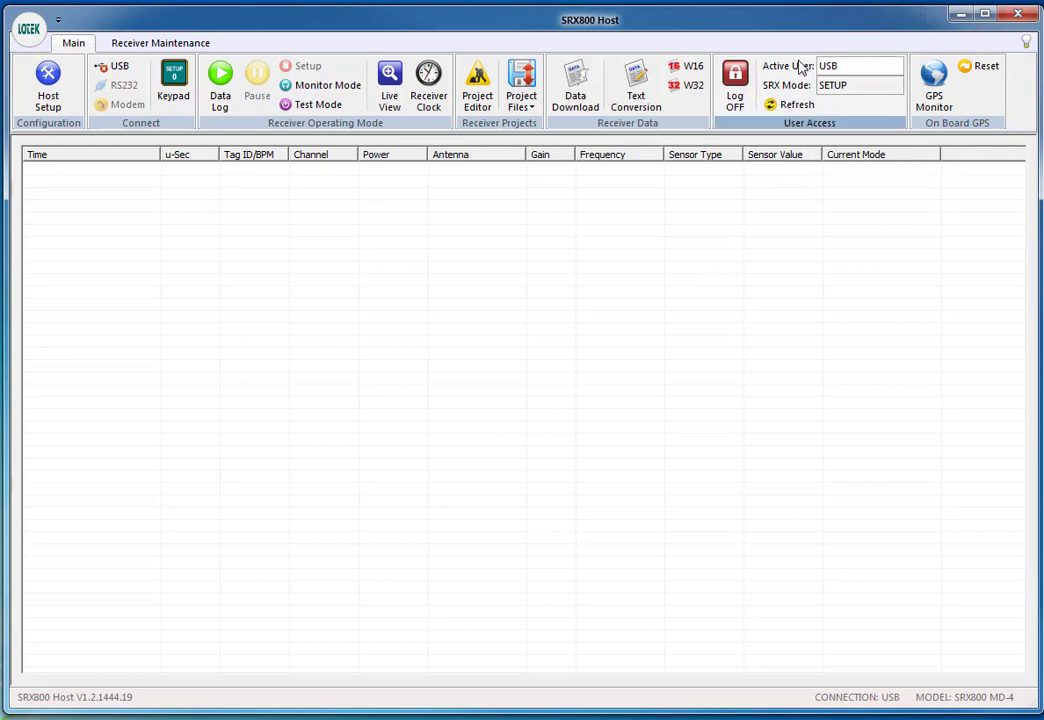
{"action": "mouse_move", "coordinate": [791, 90]}
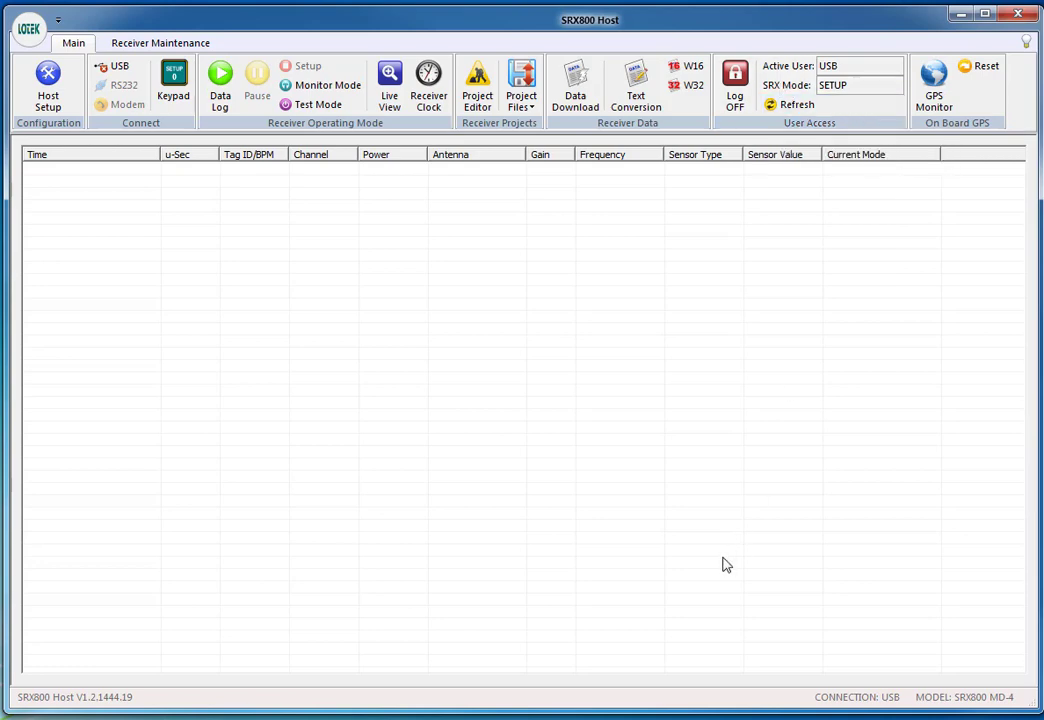
{"action": "mouse_move", "coordinate": [633, 62]}
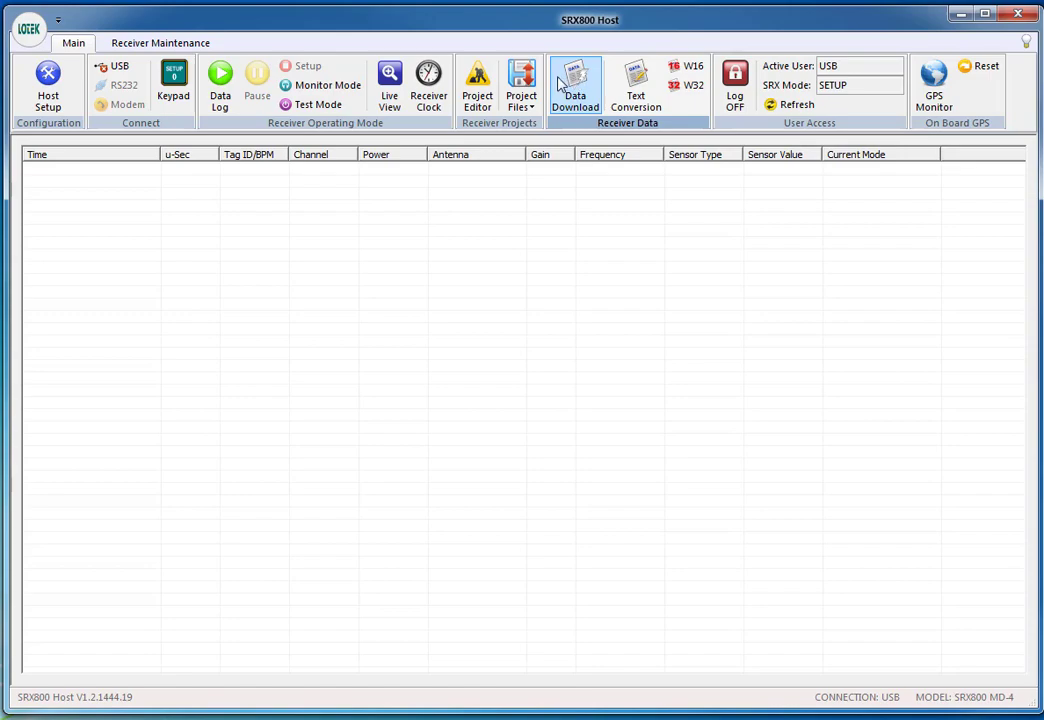
- Start a download of ALL Records from the Data Download panel, bringing up the save prompt
{"action": "left_click", "coordinate": [574, 80]}
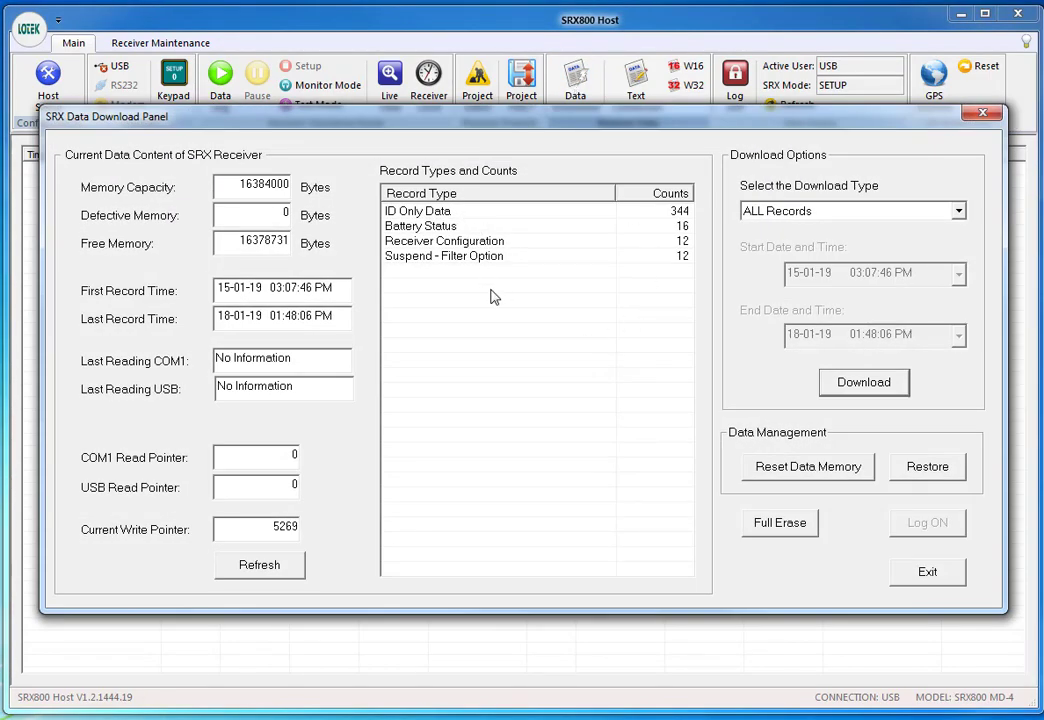
{"action": "mouse_move", "coordinate": [450, 235]}
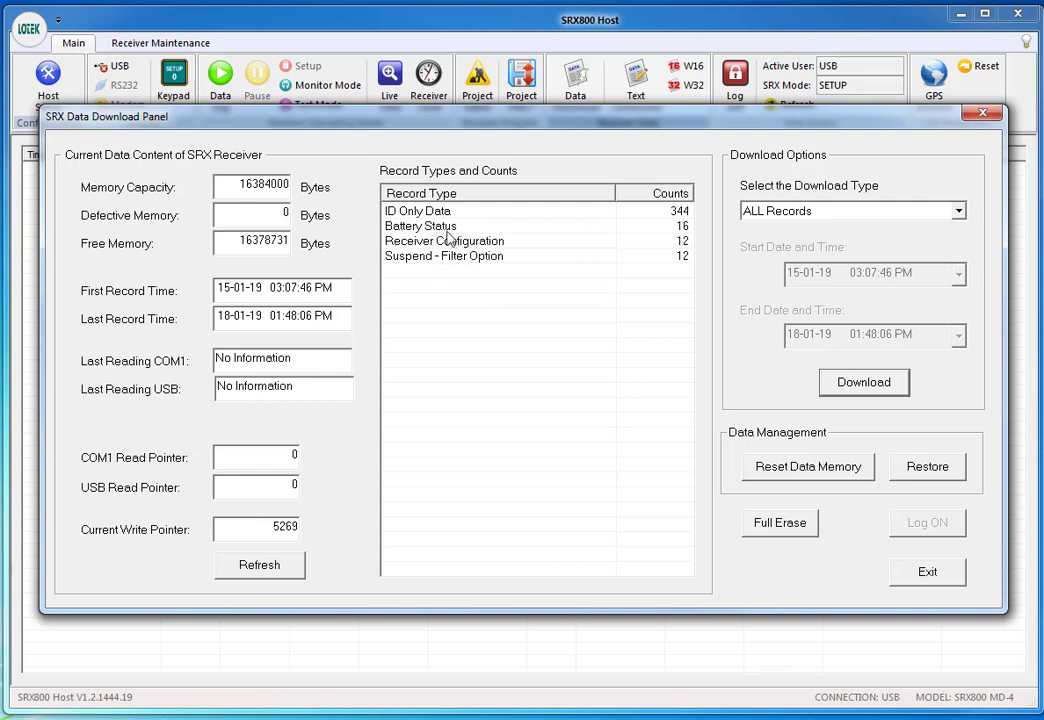
{"action": "mouse_move", "coordinate": [464, 267]}
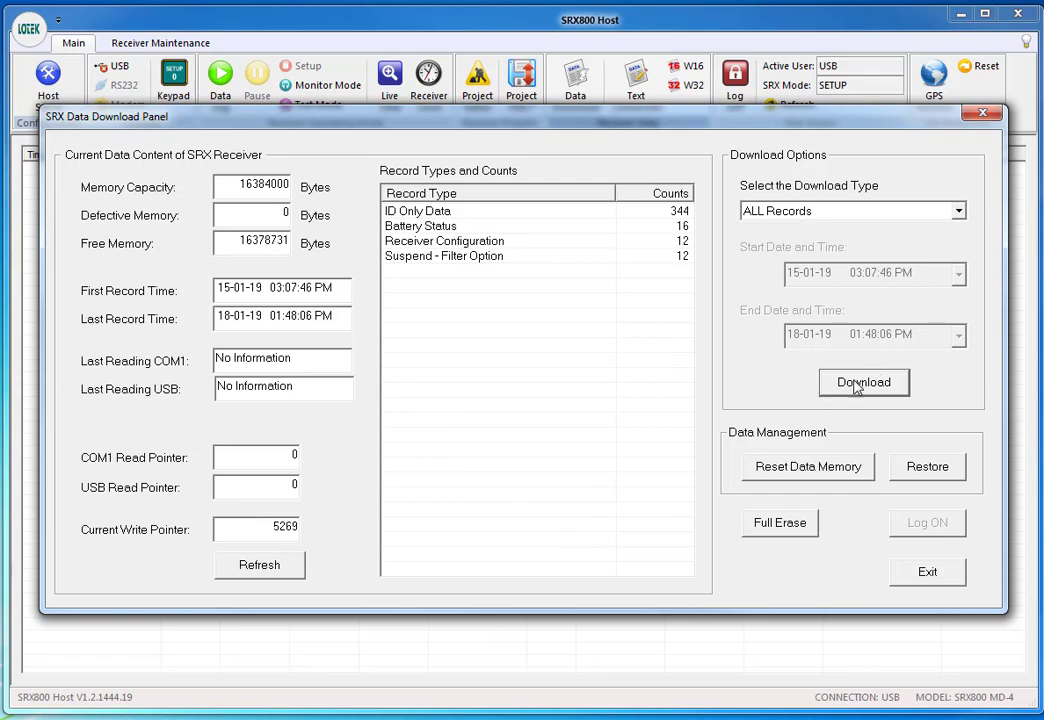
{"action": "left_click", "coordinate": [863, 382]}
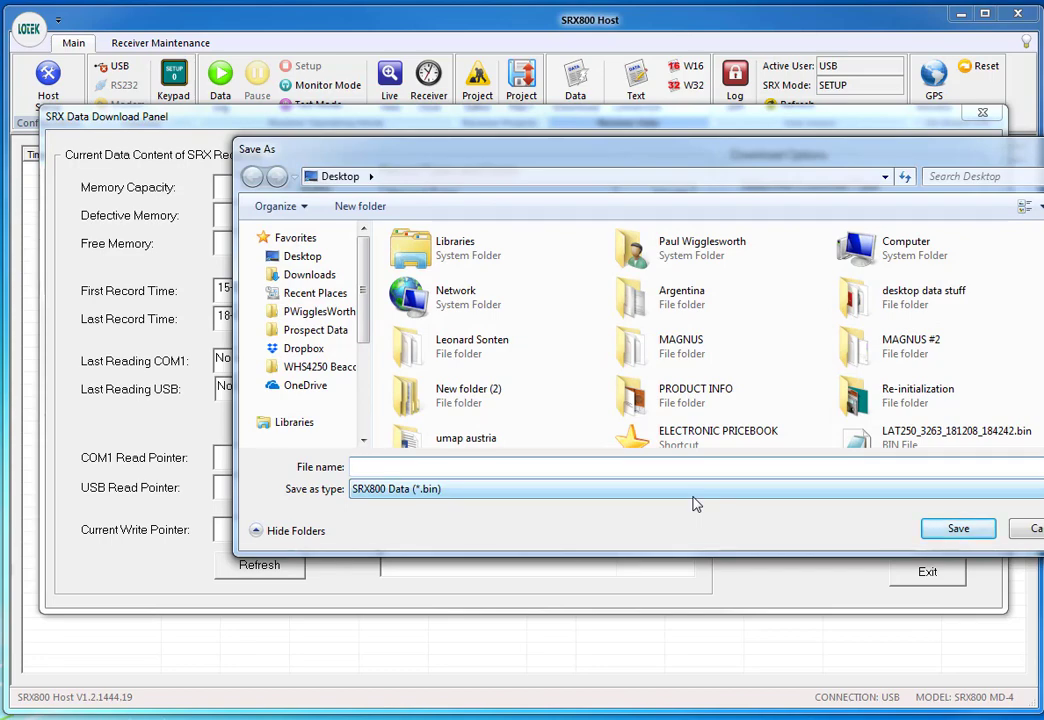
- Save the downloaded records to the Desktop as 203.bin
{"action": "type", "text": "203"}
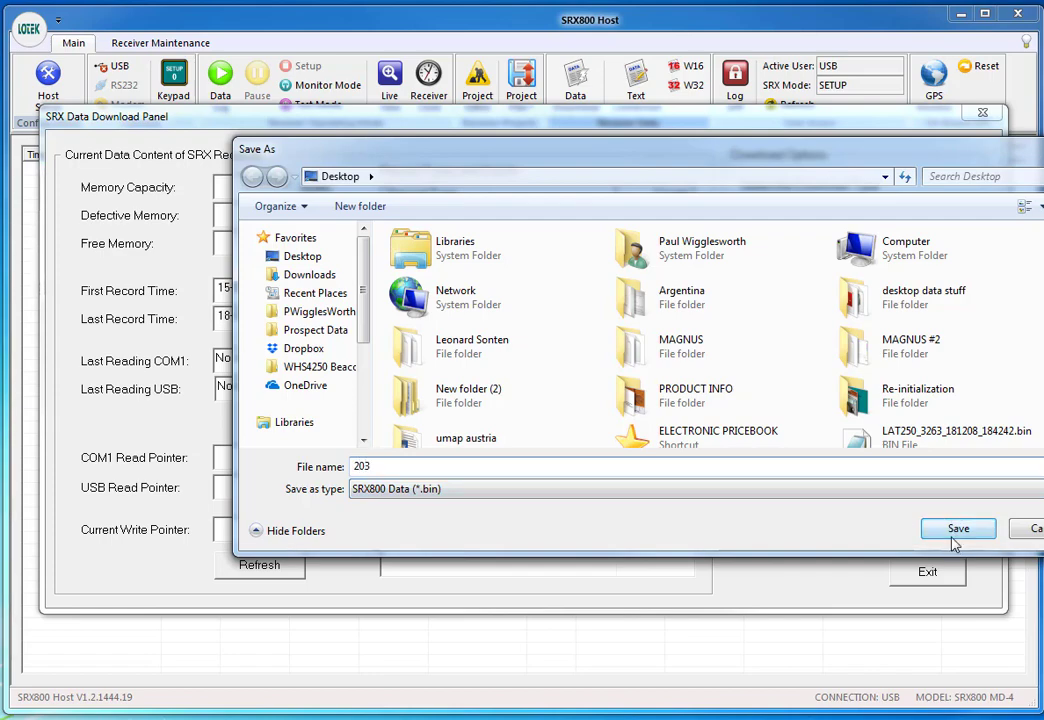
{"action": "mouse_move", "coordinate": [774, 503]}
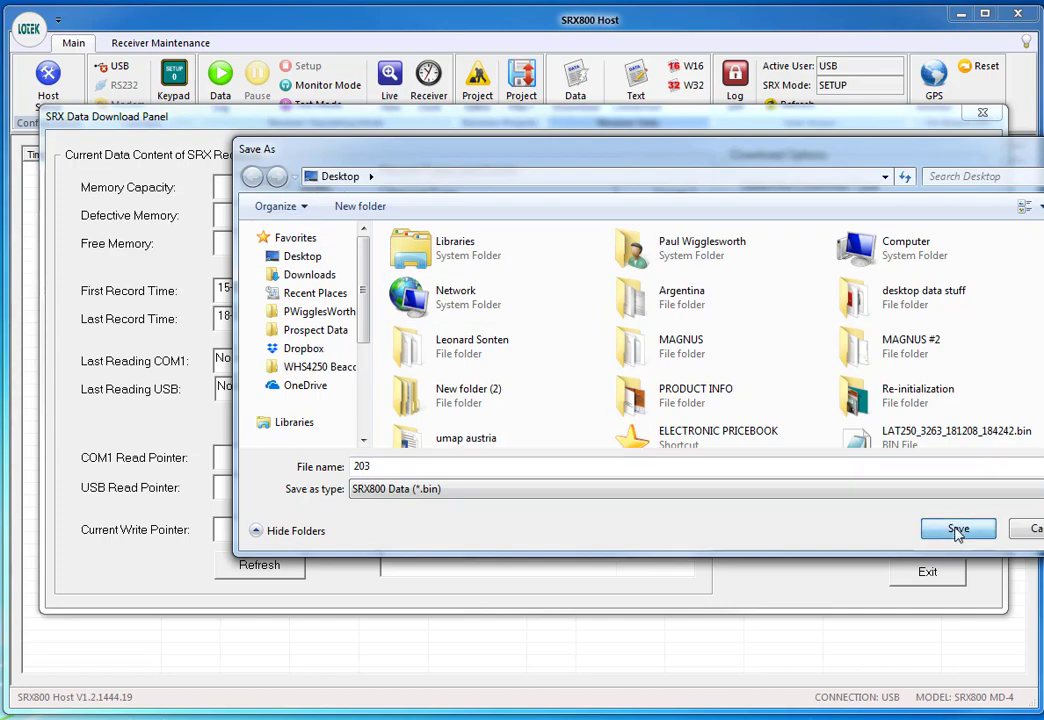
{"action": "left_click", "coordinate": [957, 528]}
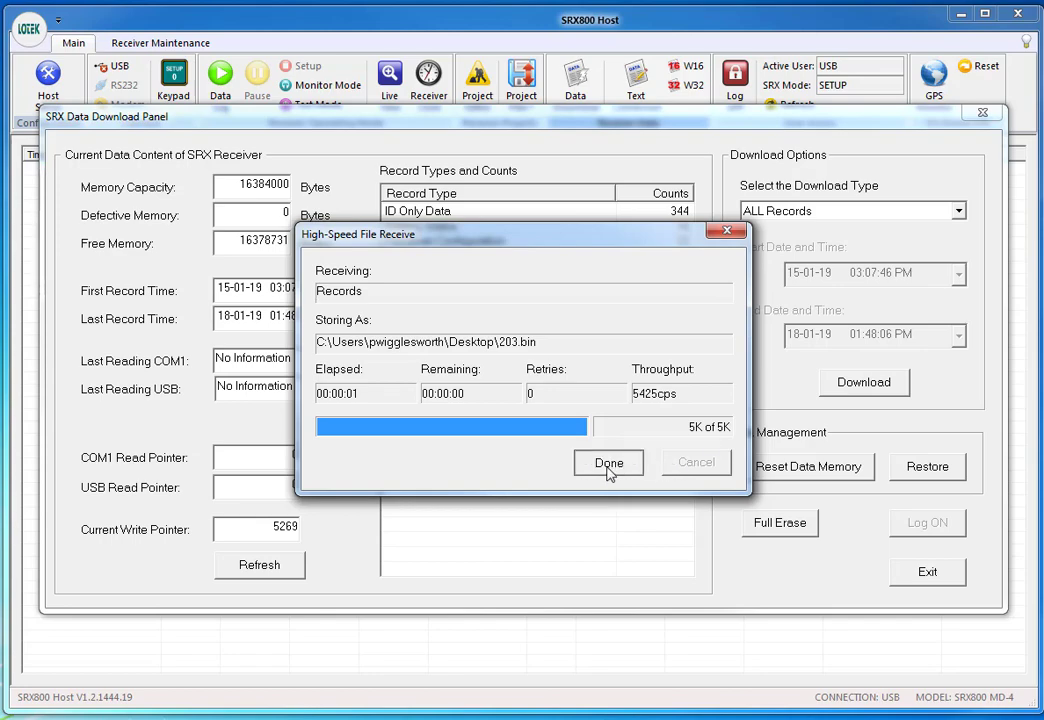
- Dismiss the transfer window and download statistics, then exit the Data Download panel
{"action": "left_click", "coordinate": [608, 462]}
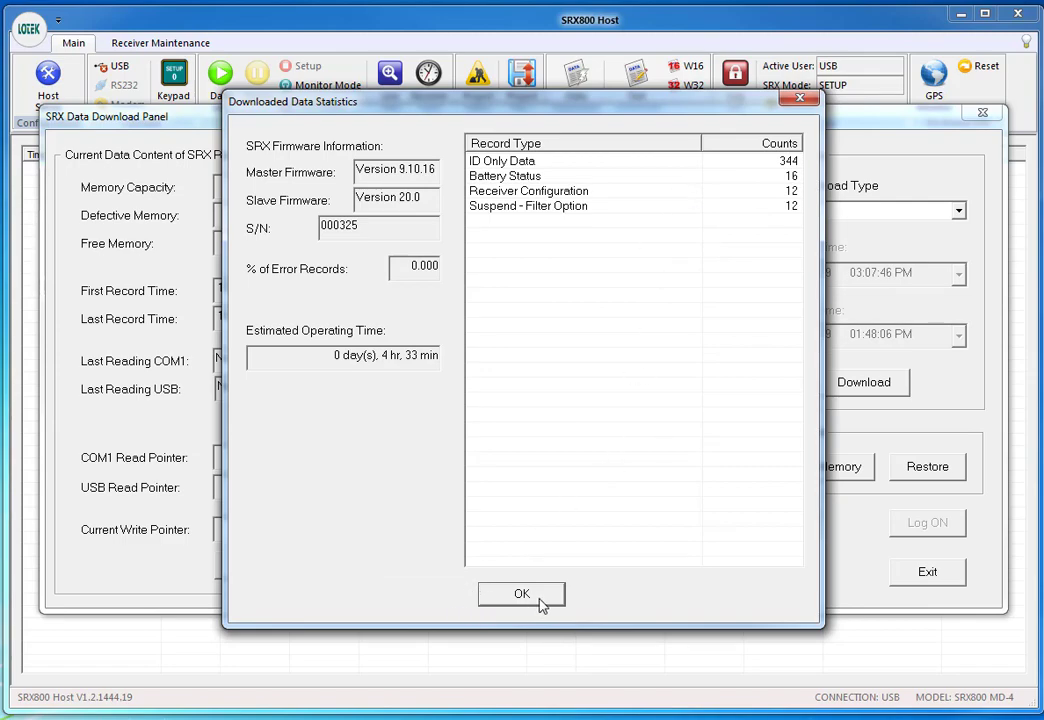
{"action": "left_click", "coordinate": [521, 594]}
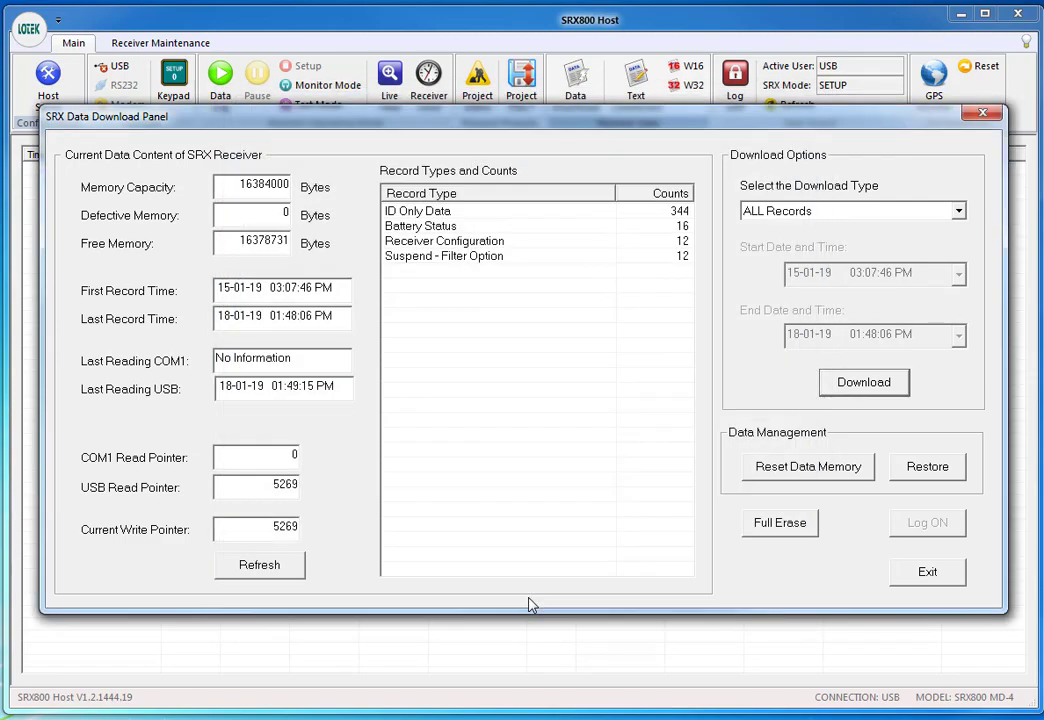
{"action": "mouse_move", "coordinate": [786, 491]}
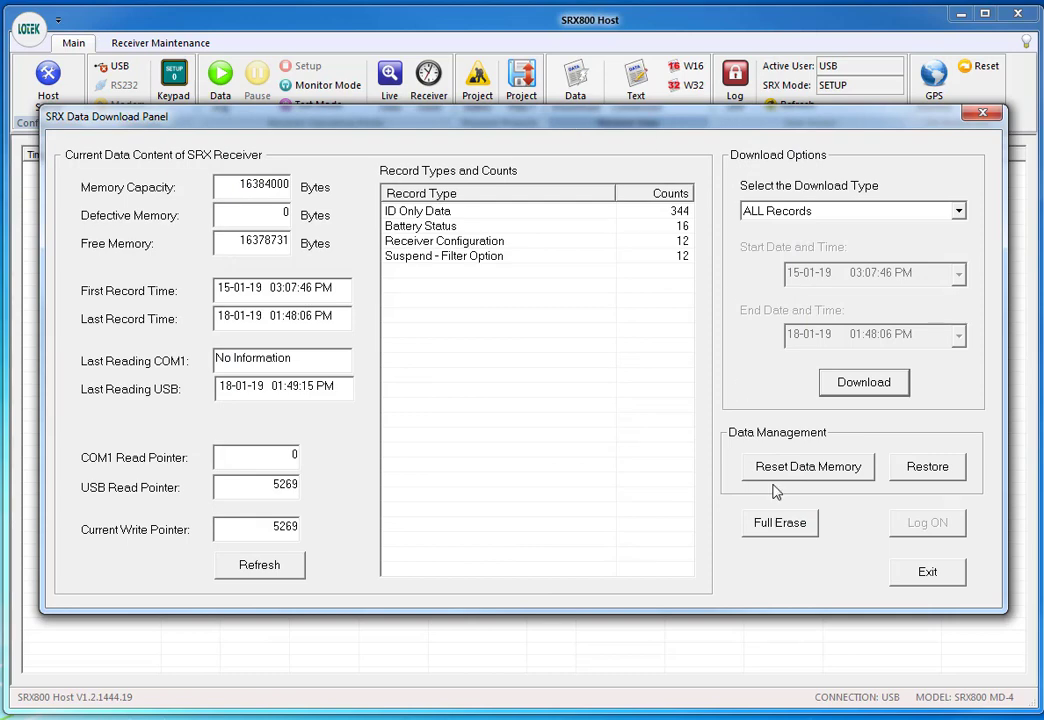
{"action": "mouse_move", "coordinate": [776, 533]}
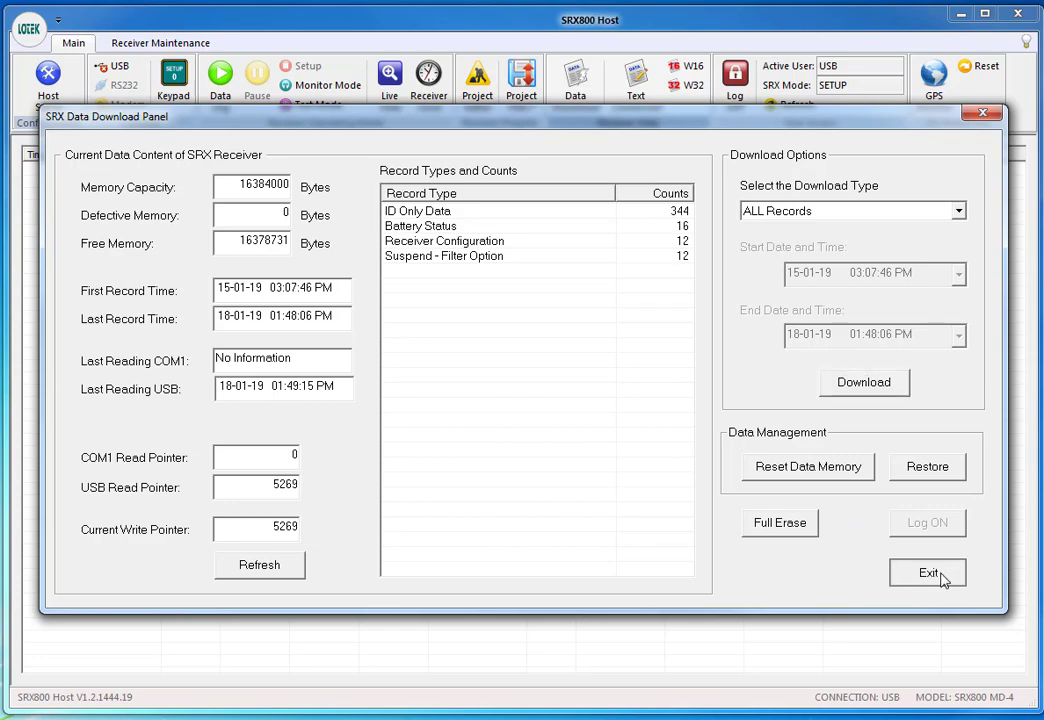
{"action": "left_click", "coordinate": [926, 573]}
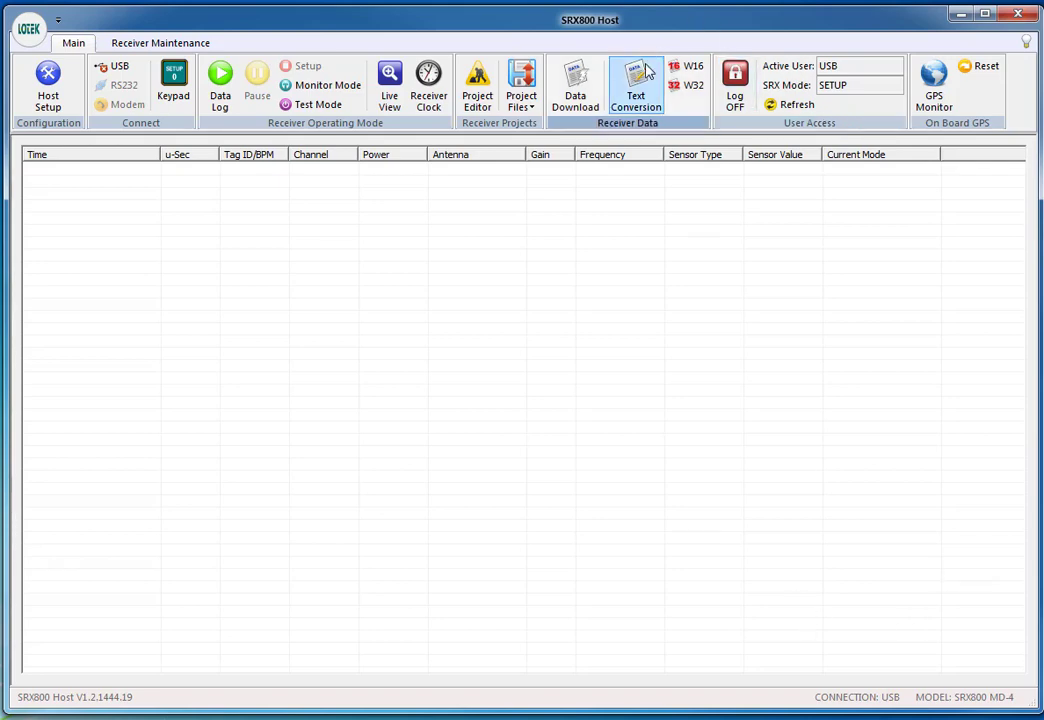
{"action": "mouse_move", "coordinate": [646, 82]}
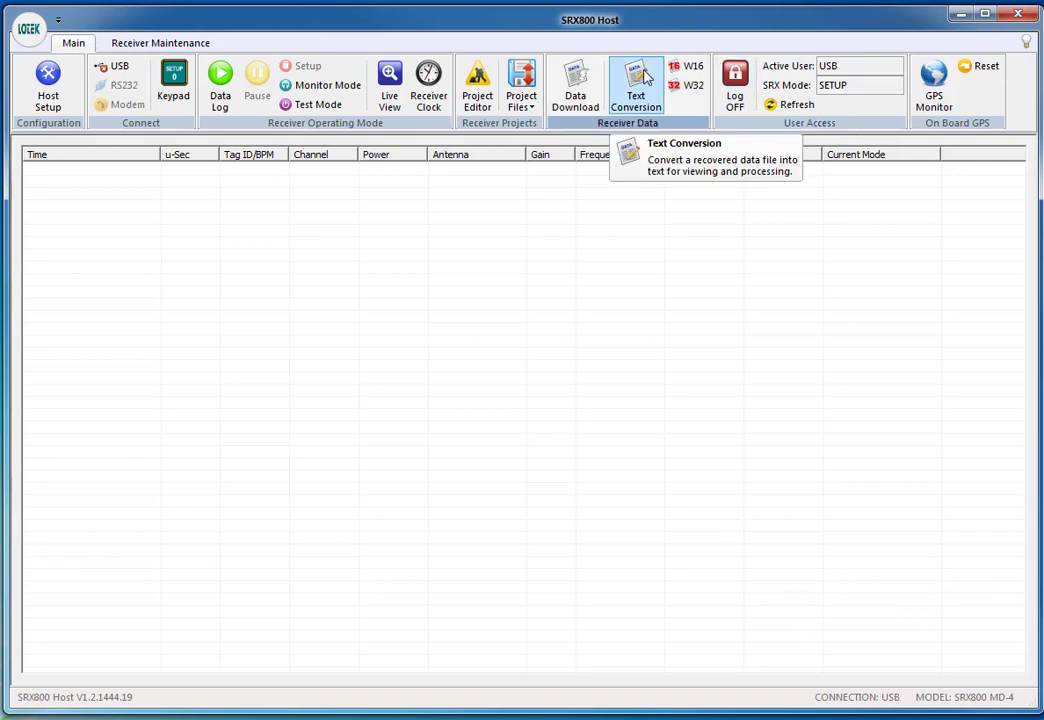
{"action": "mouse_move", "coordinate": [680, 218]}
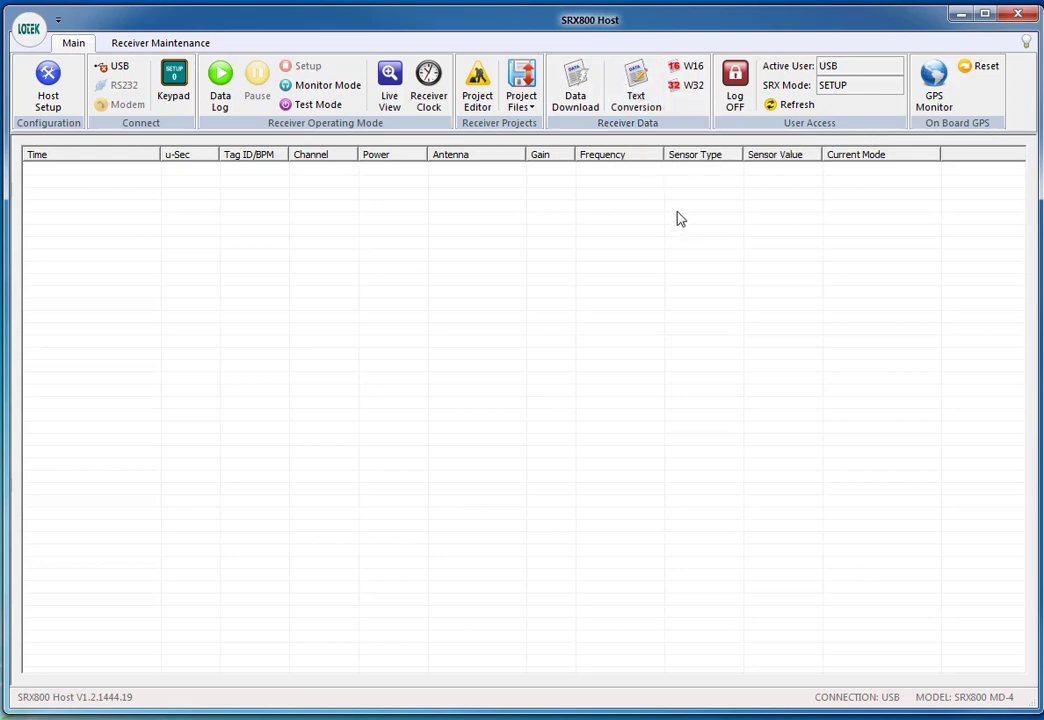
{"action": "mouse_move", "coordinate": [639, 88]}
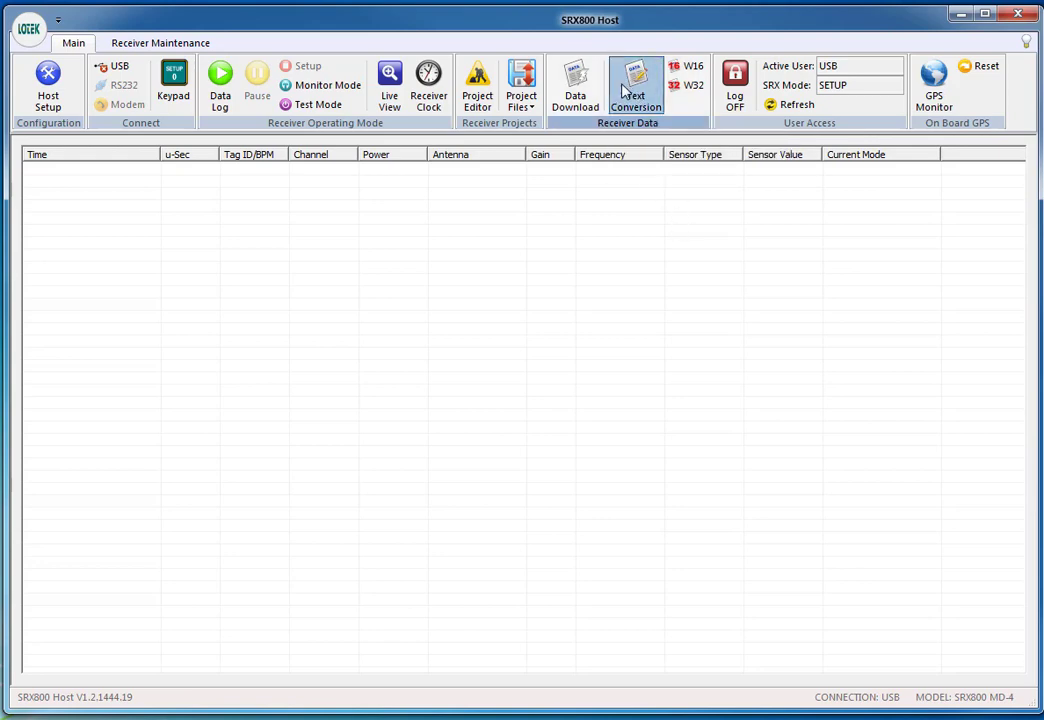
- Run Text Conversion on 203.bin from the Desktop, accepting the stored -5h GMT correction
{"action": "left_click", "coordinate": [631, 82]}
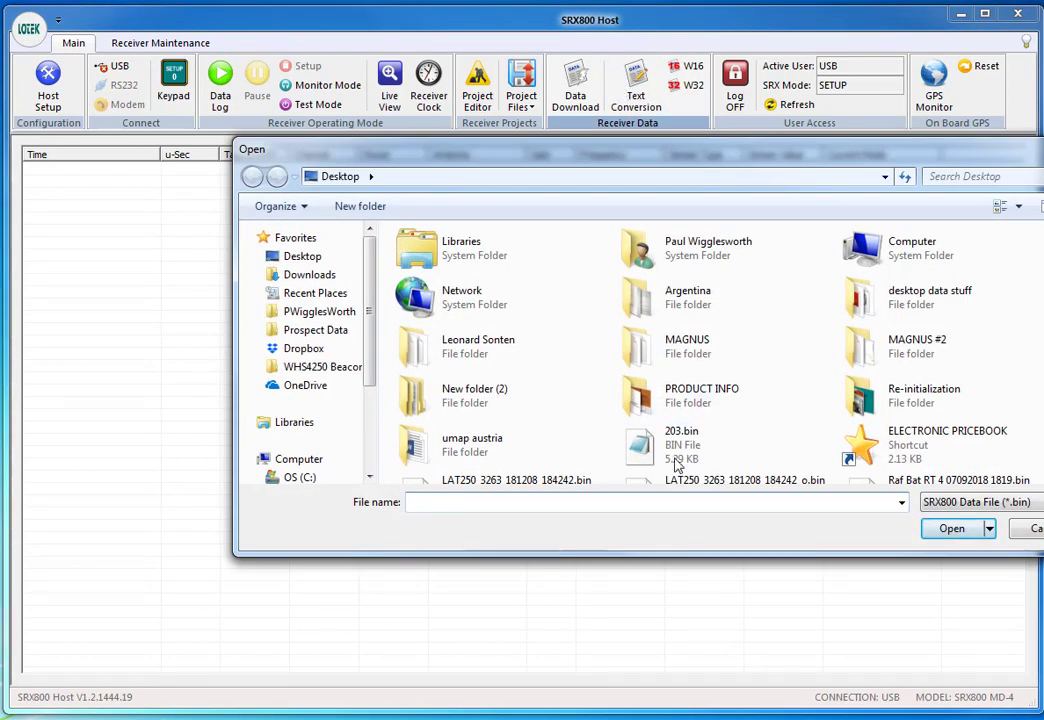
{"action": "mouse_move", "coordinate": [680, 444]}
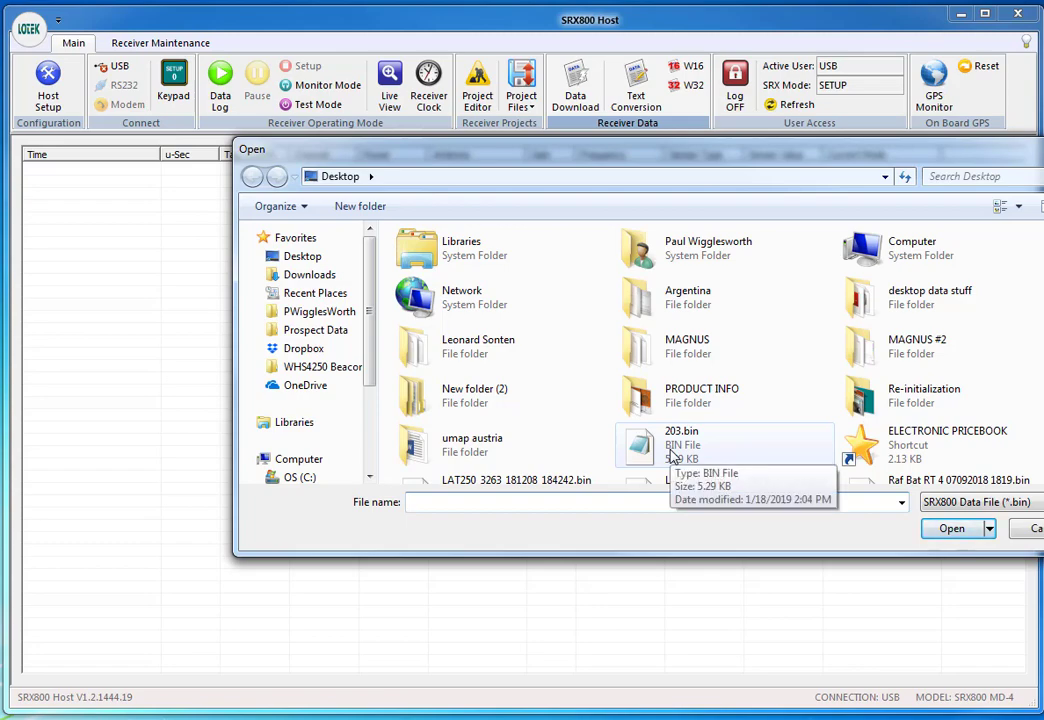
{"action": "left_click", "coordinate": [682, 431]}
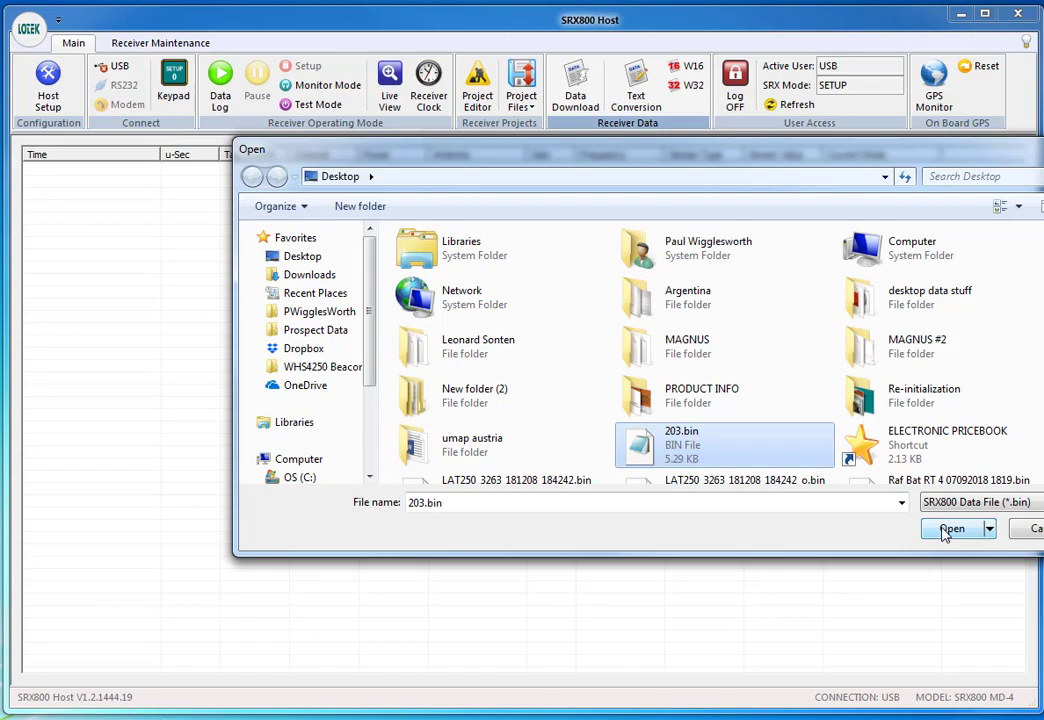
{"action": "left_click", "coordinate": [951, 528]}
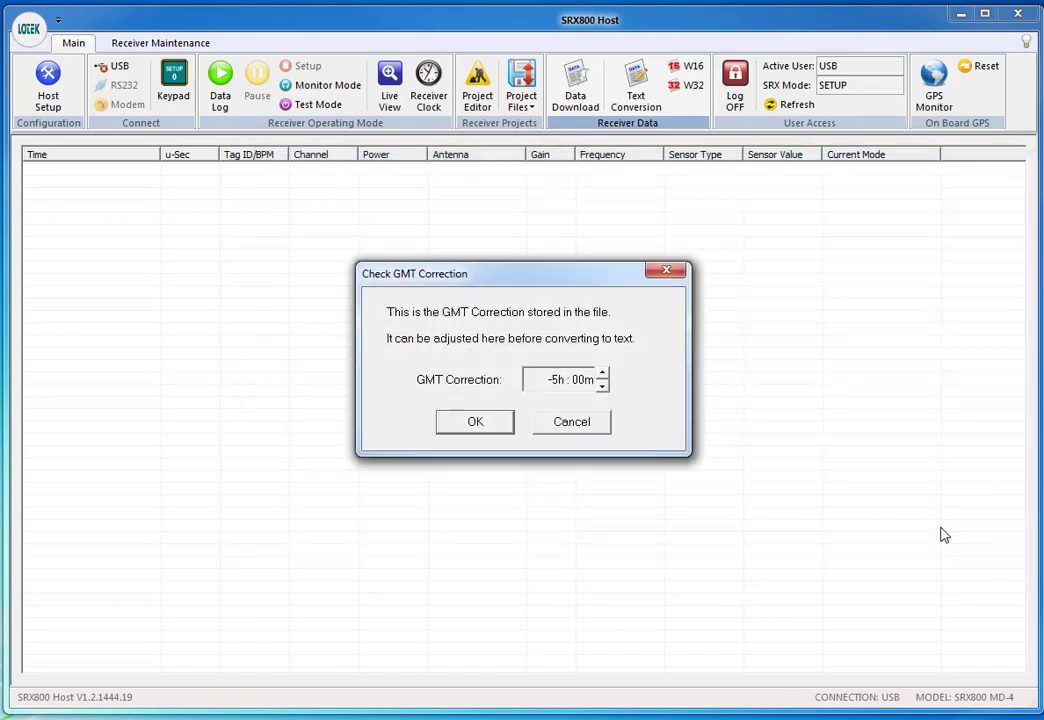
{"action": "mouse_move", "coordinate": [387, 380]}
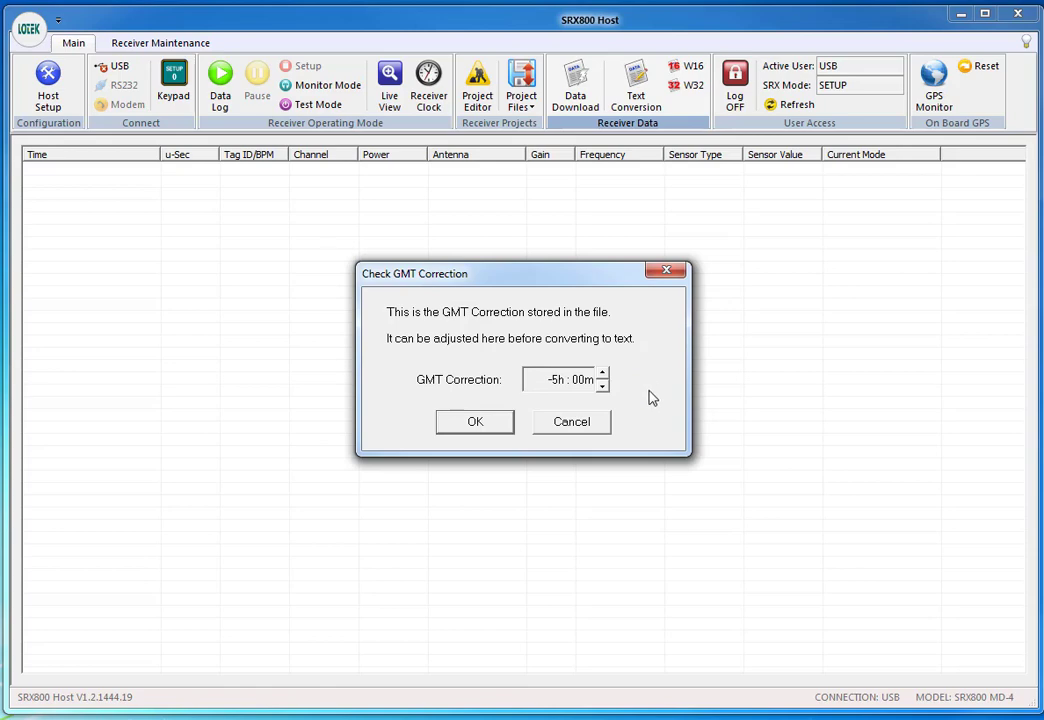
{"action": "left_click", "coordinate": [475, 421]}
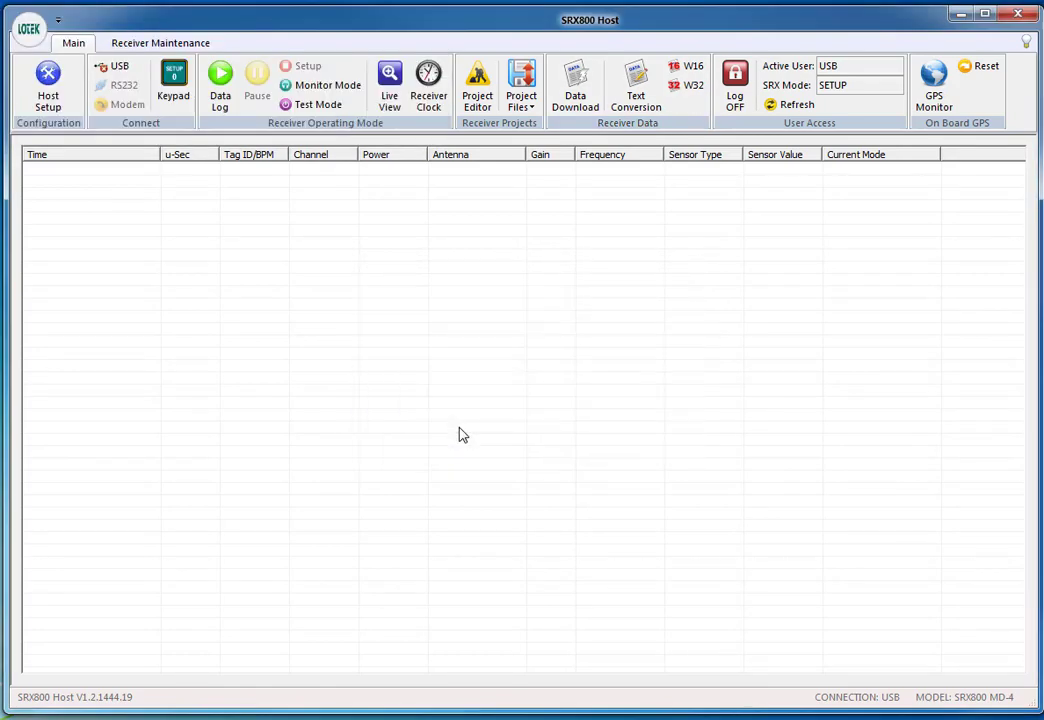
{"action": "mouse_move", "coordinate": [98, 35]}
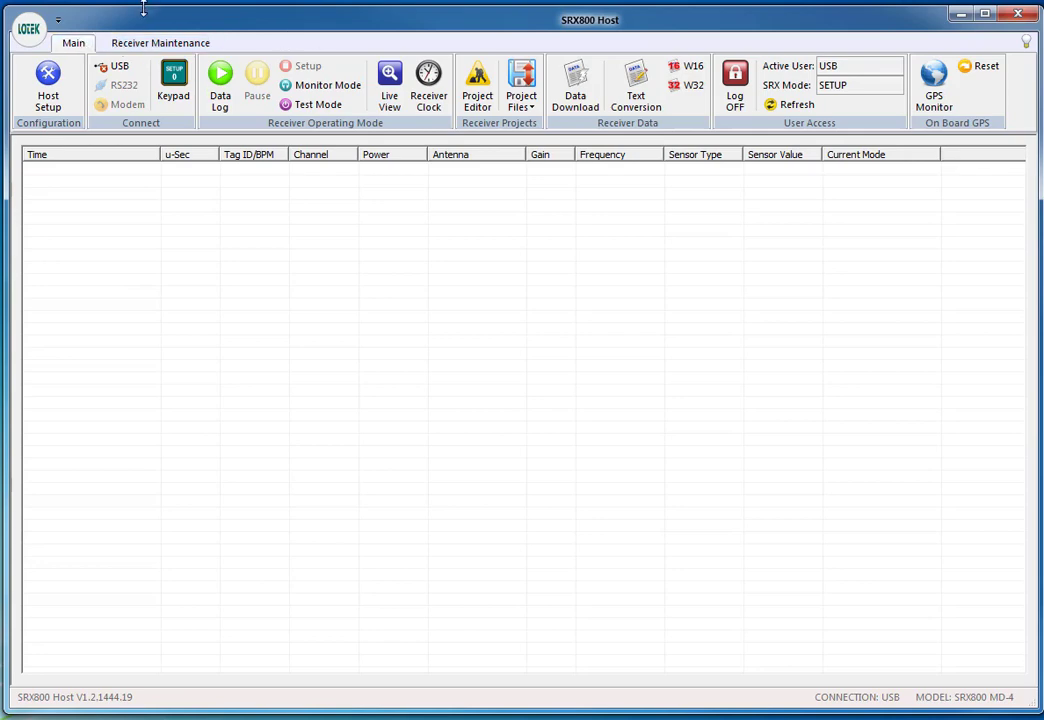
{"action": "mouse_move", "coordinate": [596, 323]}
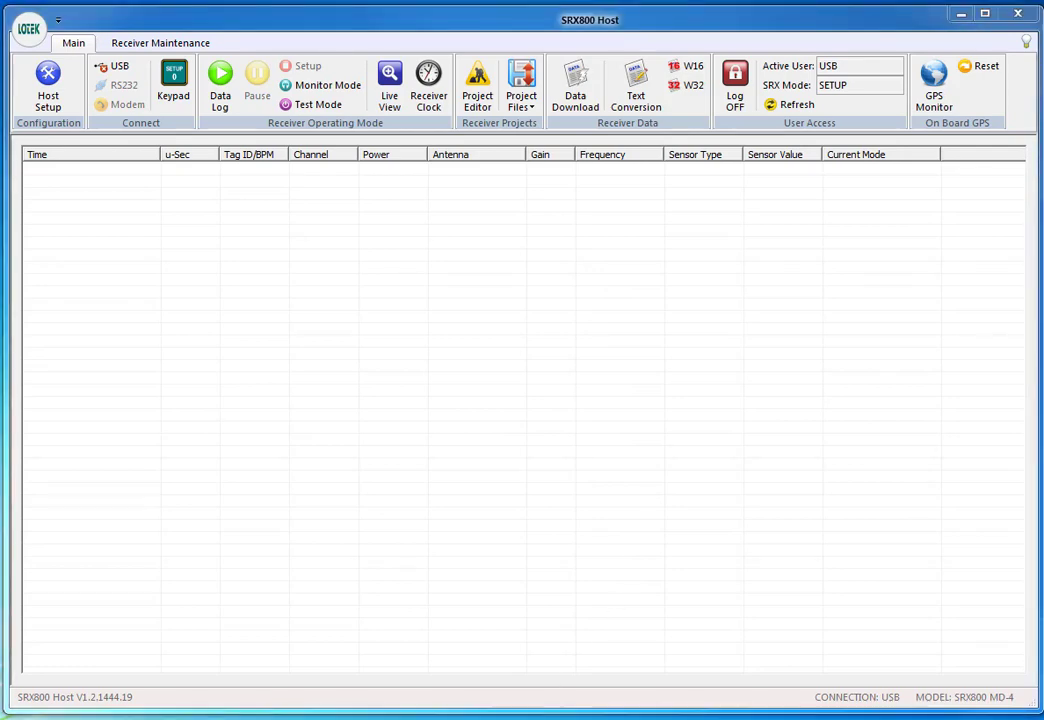
{"action": "mouse_move", "coordinate": [252, 287]}
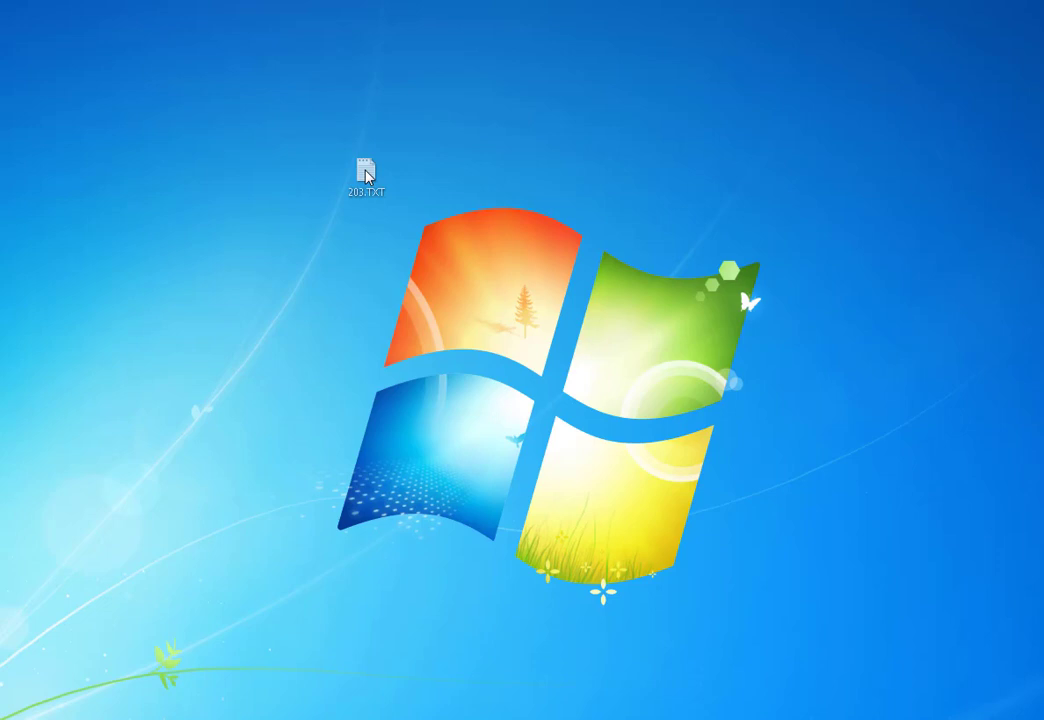
- Open 203.BTR from the desktop in Notepad to view the receiver voltage readings
{"action": "left_click", "coordinate": [367, 170]}
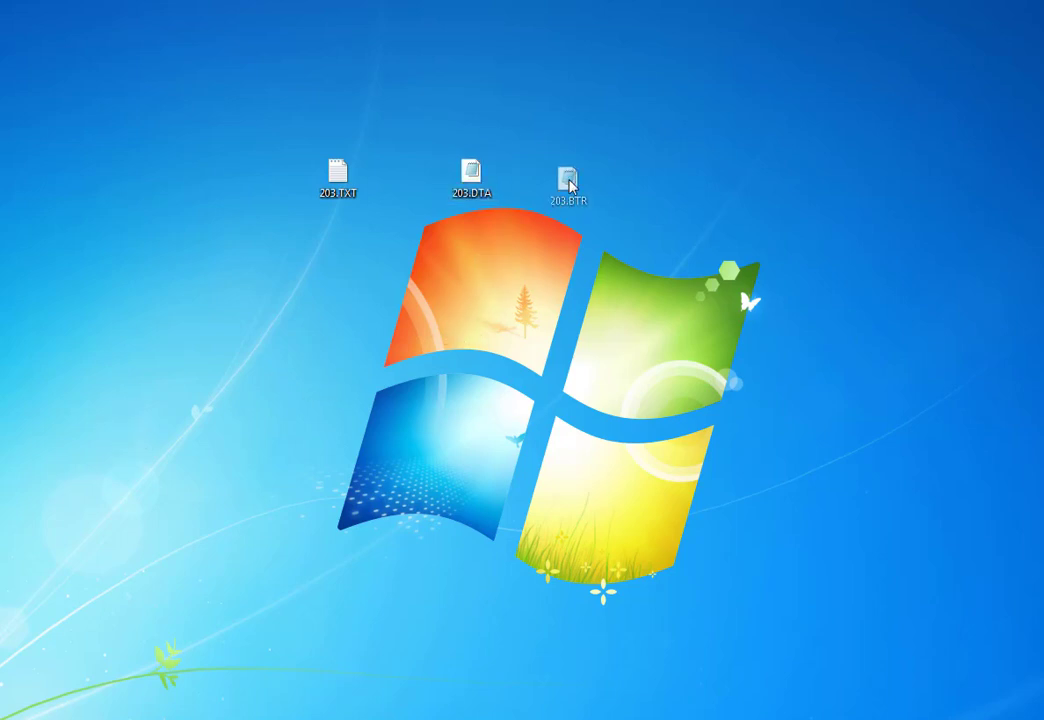
{"action": "left_click", "coordinate": [573, 172]}
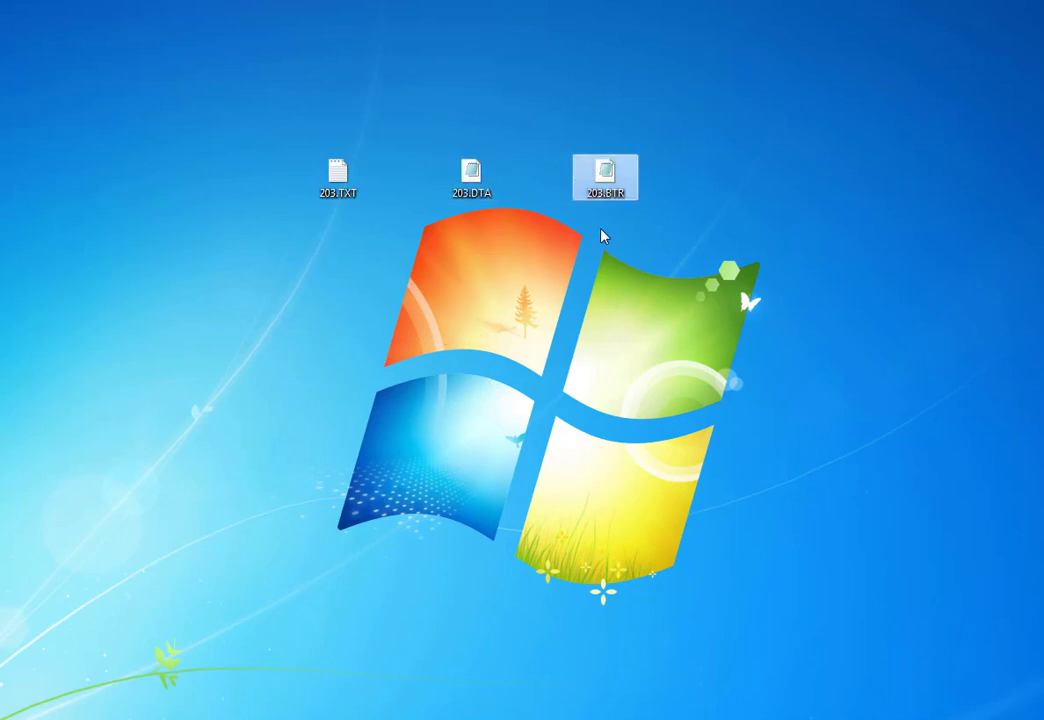
{"action": "mouse_move", "coordinate": [613, 197]}
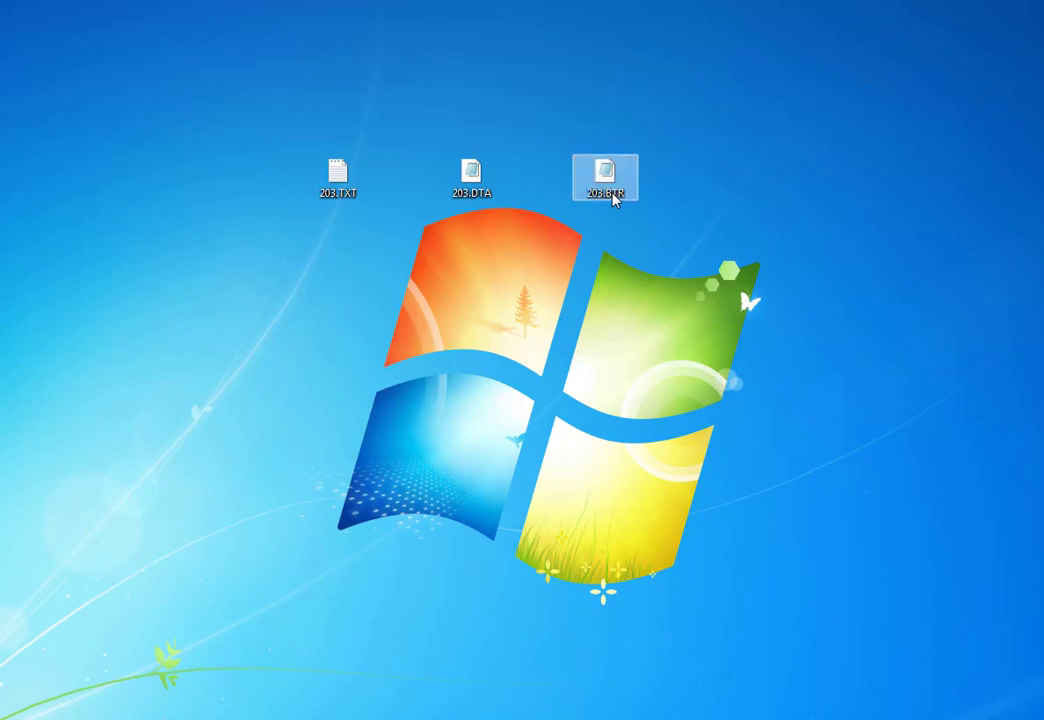
{"action": "double_click", "coordinate": [606, 170]}
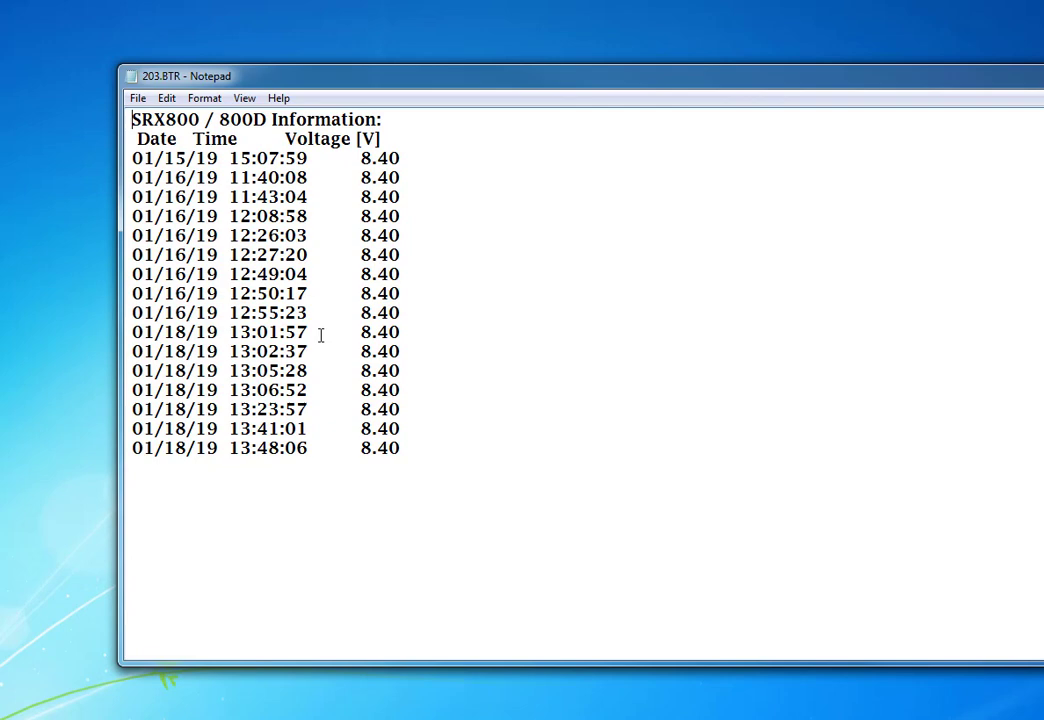
{"action": "mouse_move", "coordinate": [364, 187]}
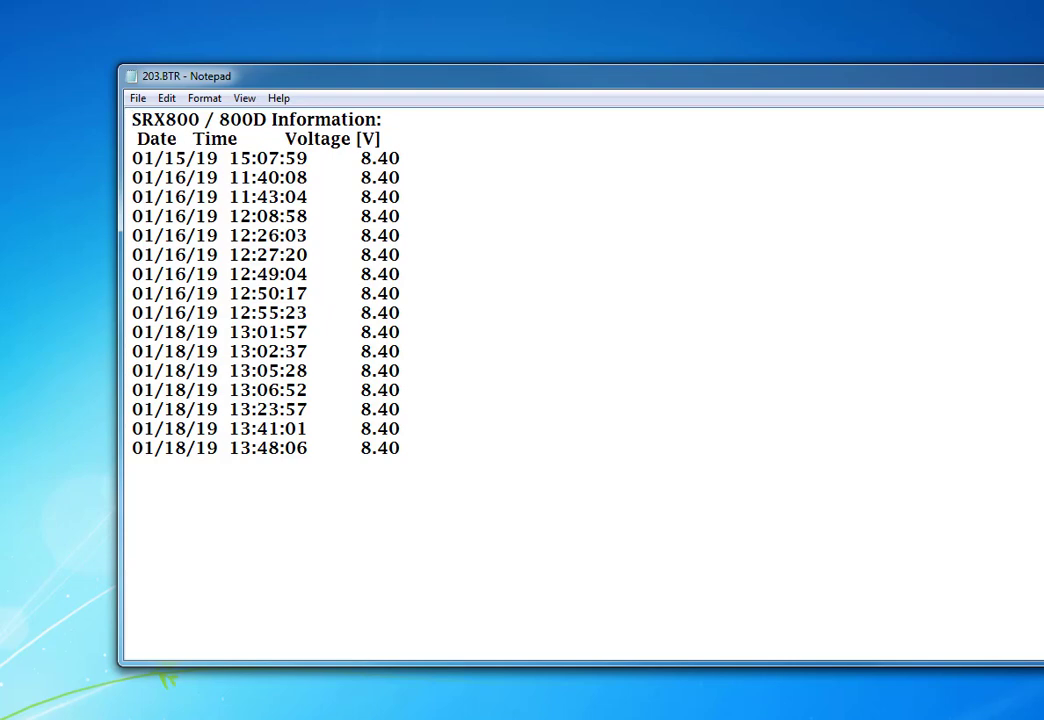
{"action": "mouse_move", "coordinate": [427, 170]}
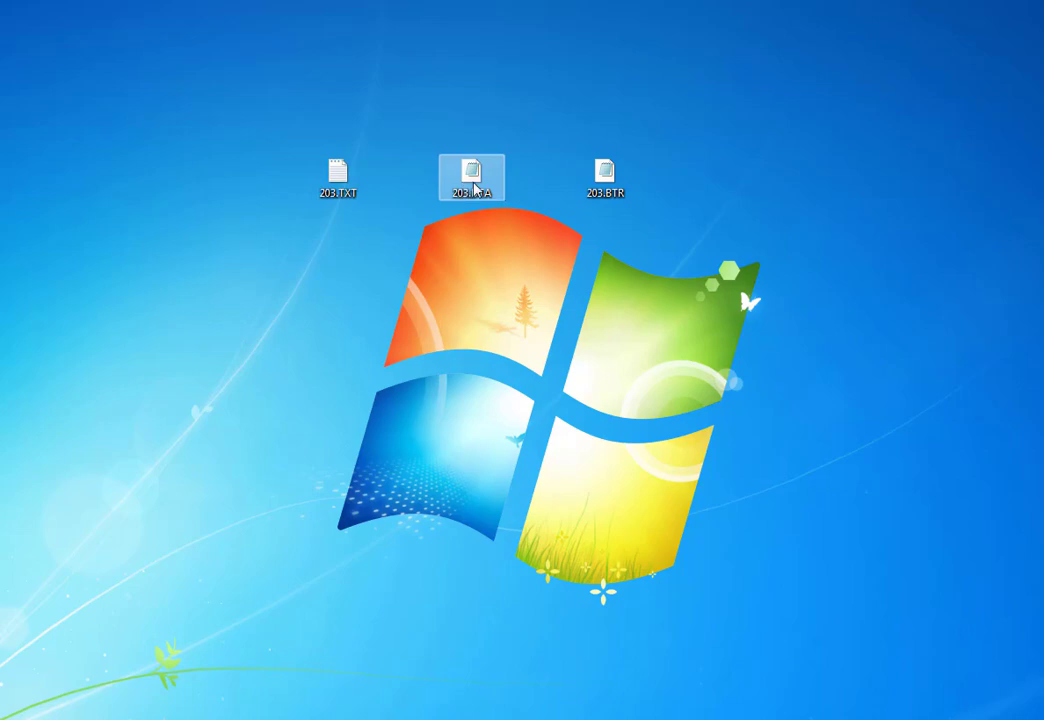
- Open 203.DTA in Notepad and scroll through its receiver settings and detection records
{"action": "double_click", "coordinate": [471, 168]}
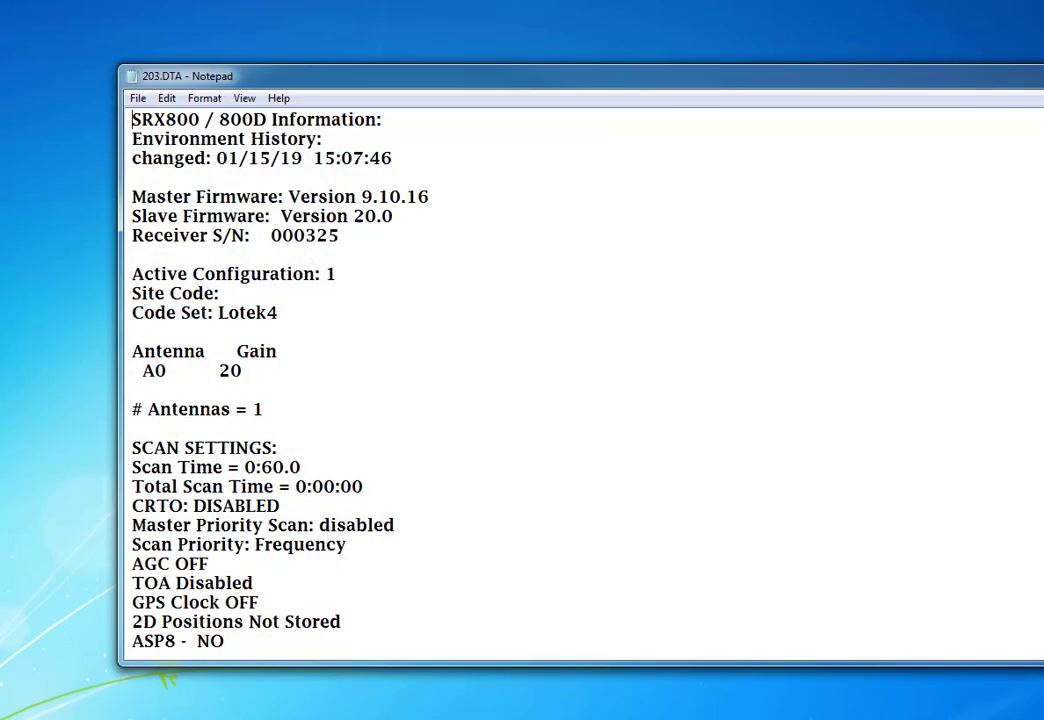
{"action": "scroll", "scroll_direction": "down", "scroll_amount": 3}
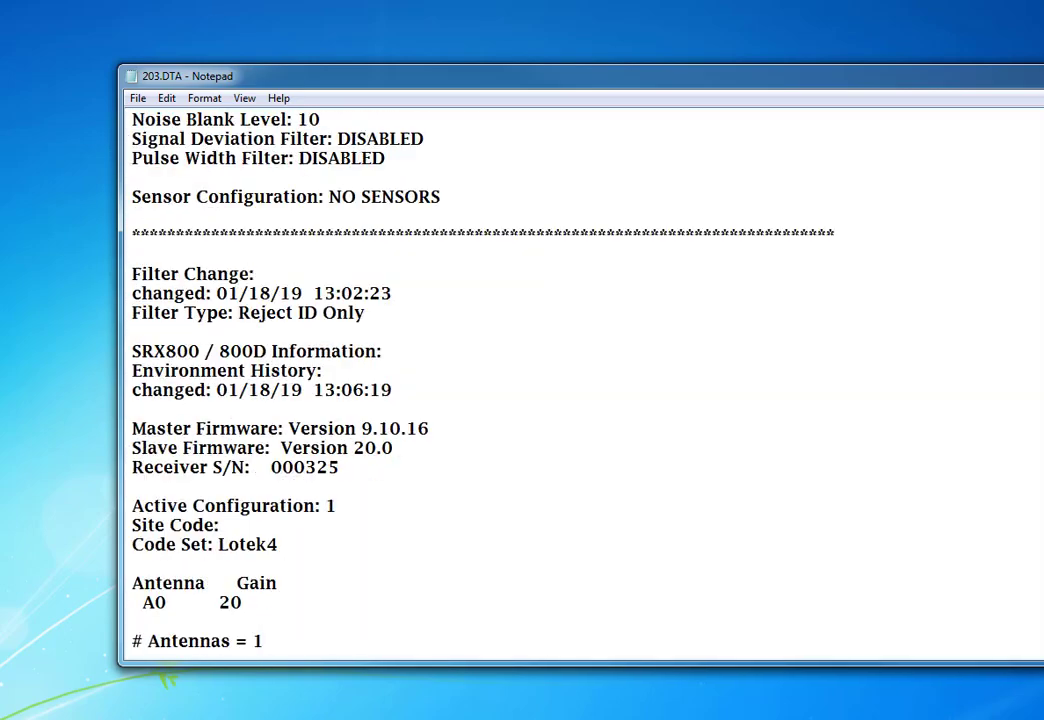
{"action": "scroll", "scroll_direction": "down", "scroll_amount": 3}
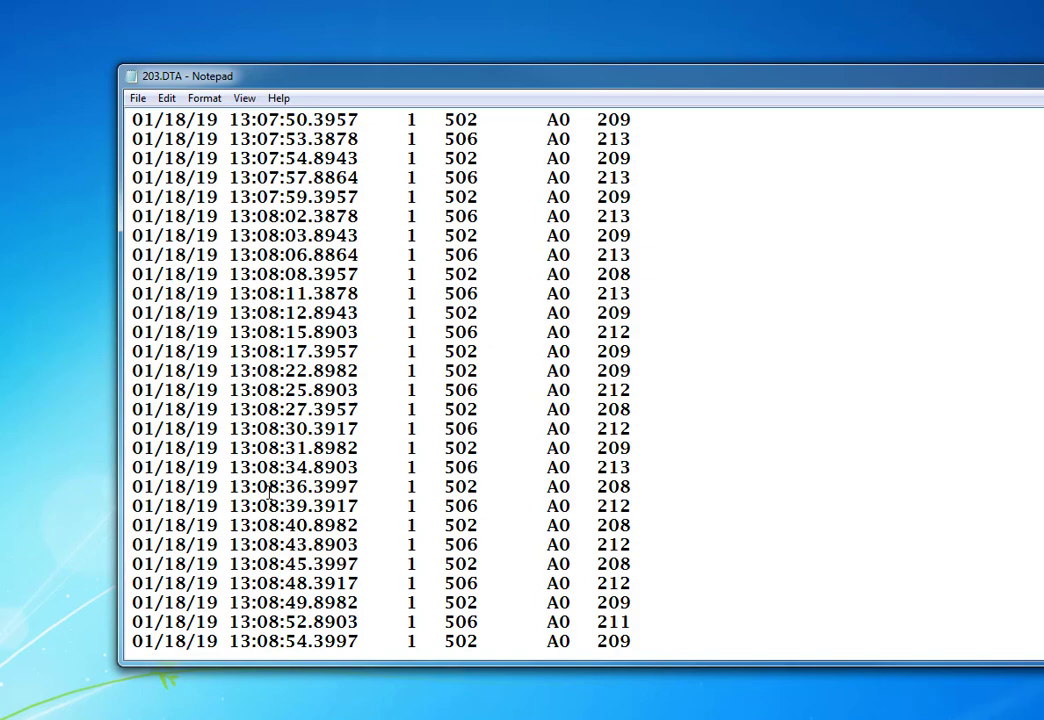
{"action": "mouse_move", "coordinate": [345, 248]}
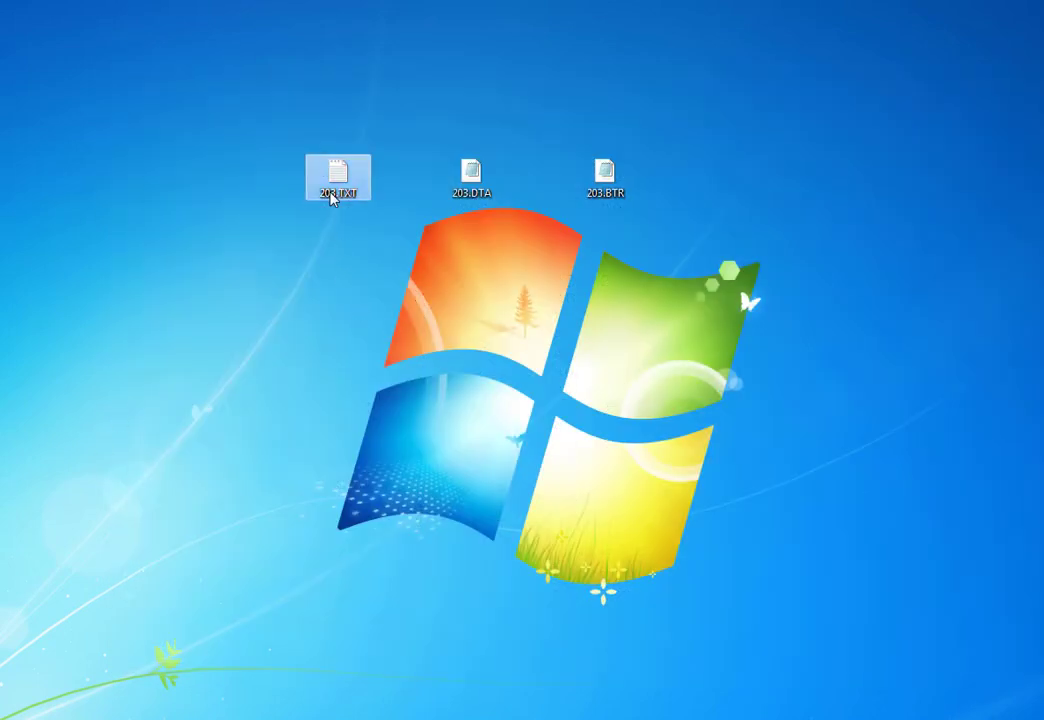
- Open 203.TXT in Notepad and scroll to the ID Only Records table
{"action": "double_click", "coordinate": [336, 168]}
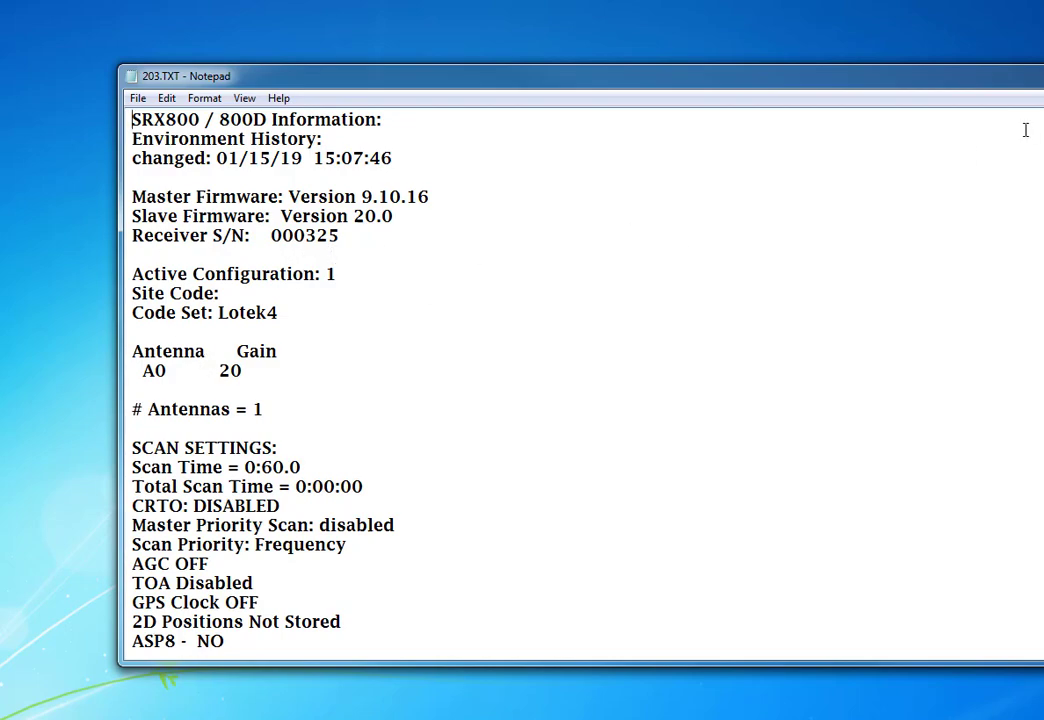
{"action": "scroll", "scroll_direction": "down", "scroll_amount": 3}
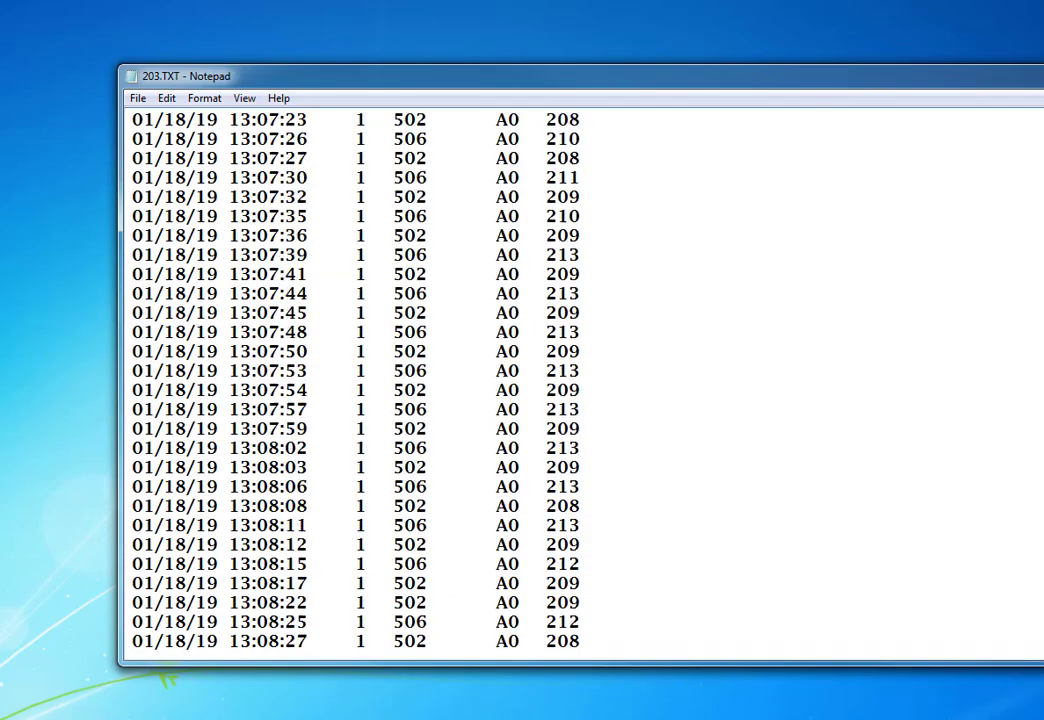
{"action": "scroll", "scroll_direction": "up", "scroll_amount": 3}
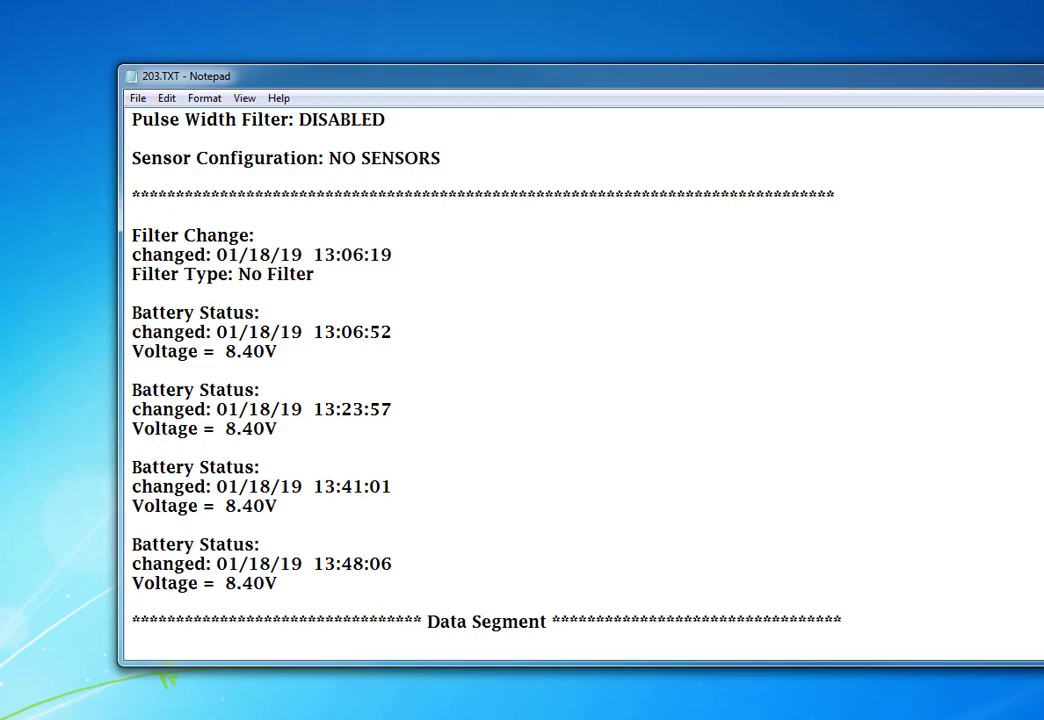
{"action": "scroll", "scroll_direction": "down", "scroll_amount": 3}
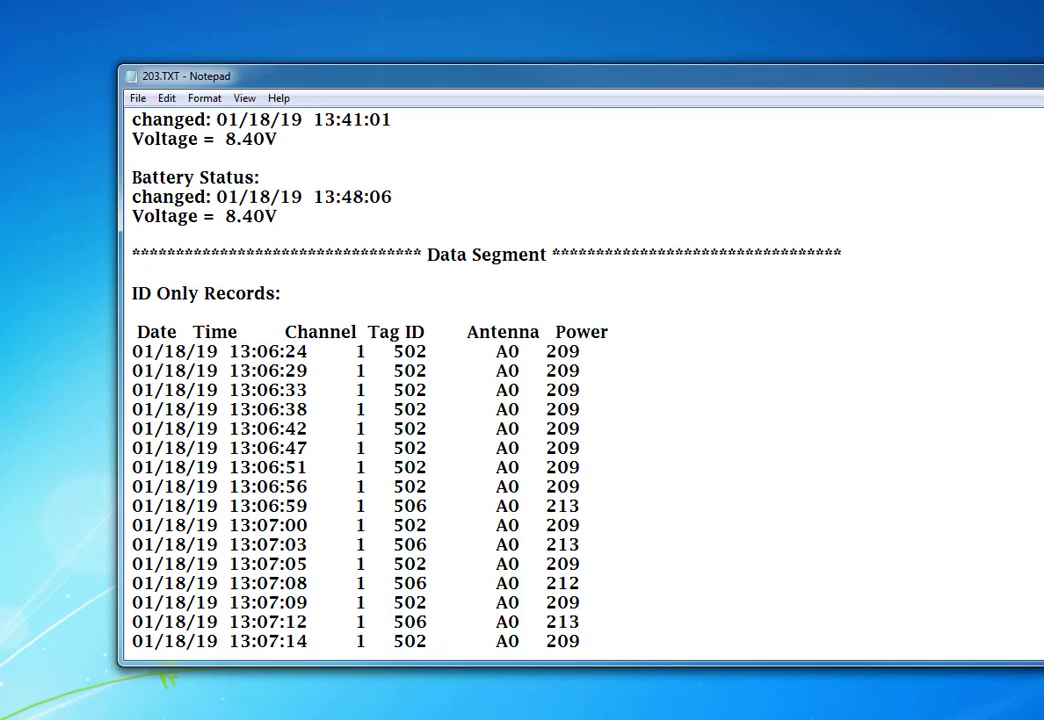
{"action": "scroll", "scroll_direction": "down", "scroll_amount": 3}
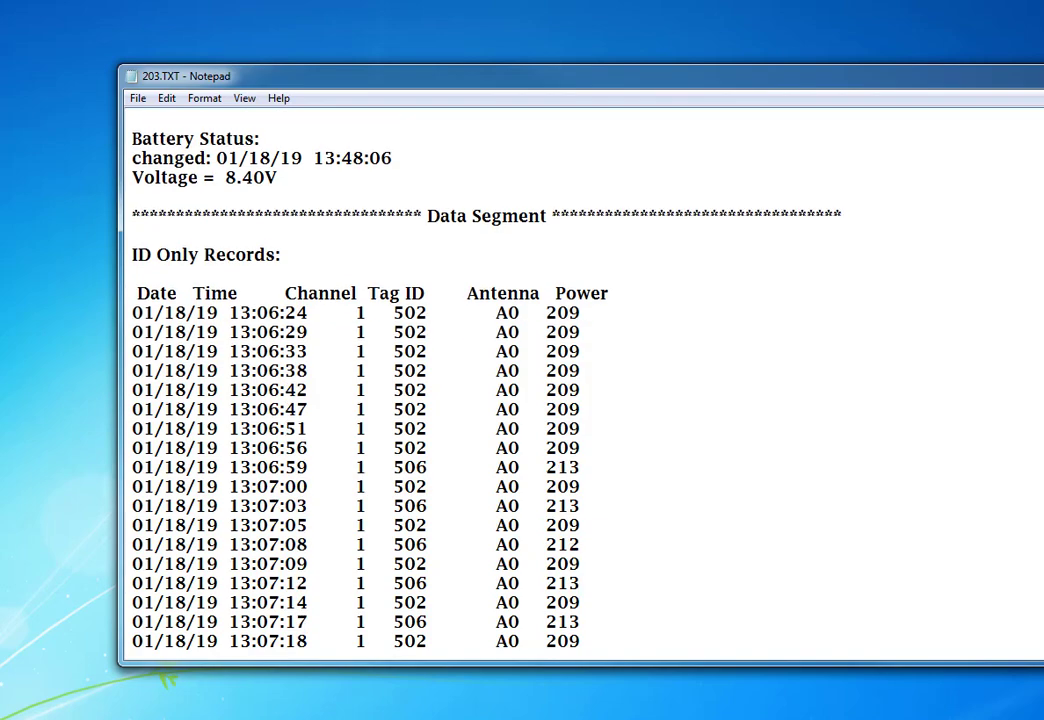
{"action": "scroll", "scroll_direction": "down", "scroll_amount": 3}
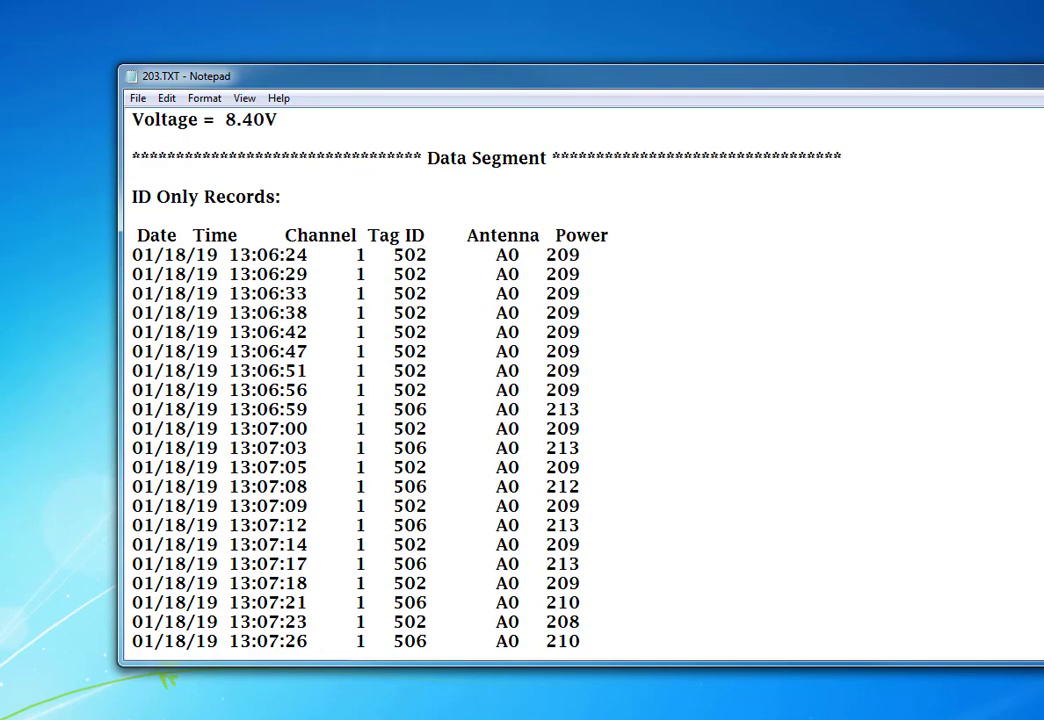
{"action": "mouse_move", "coordinate": [313, 262]}
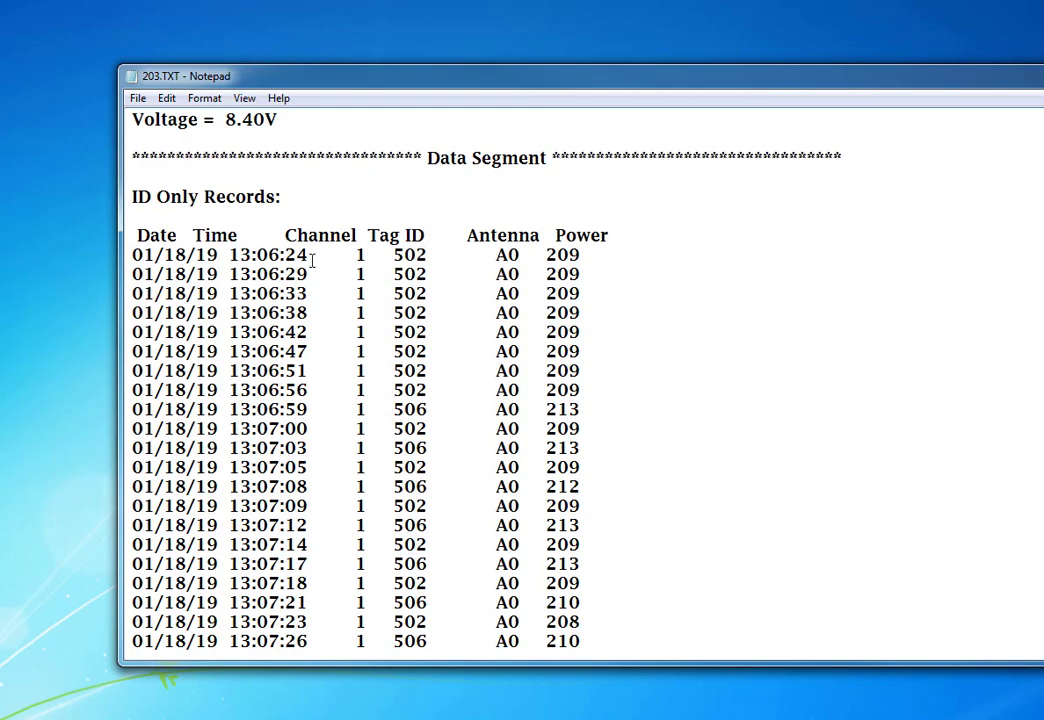